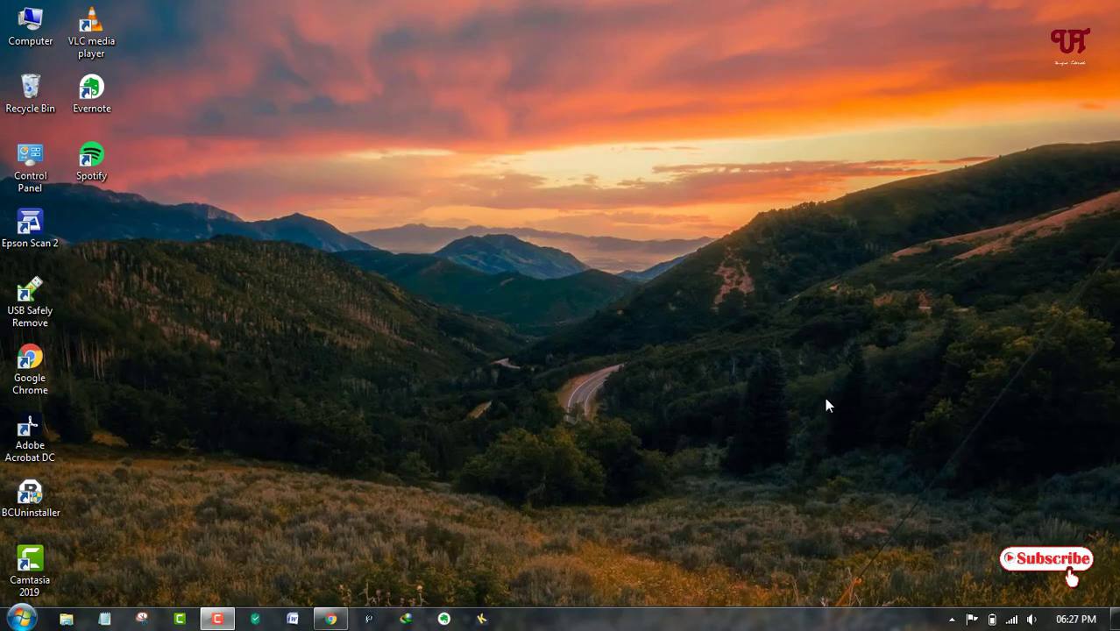
pyautogui.moveTo(792, 430)
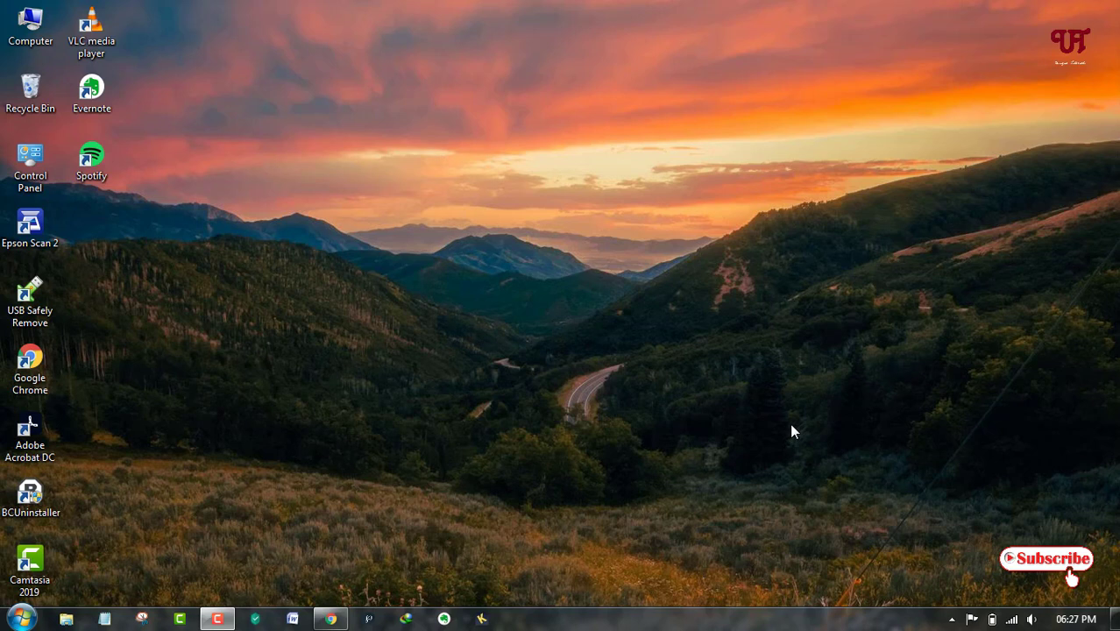
pyautogui.moveTo(828, 471)
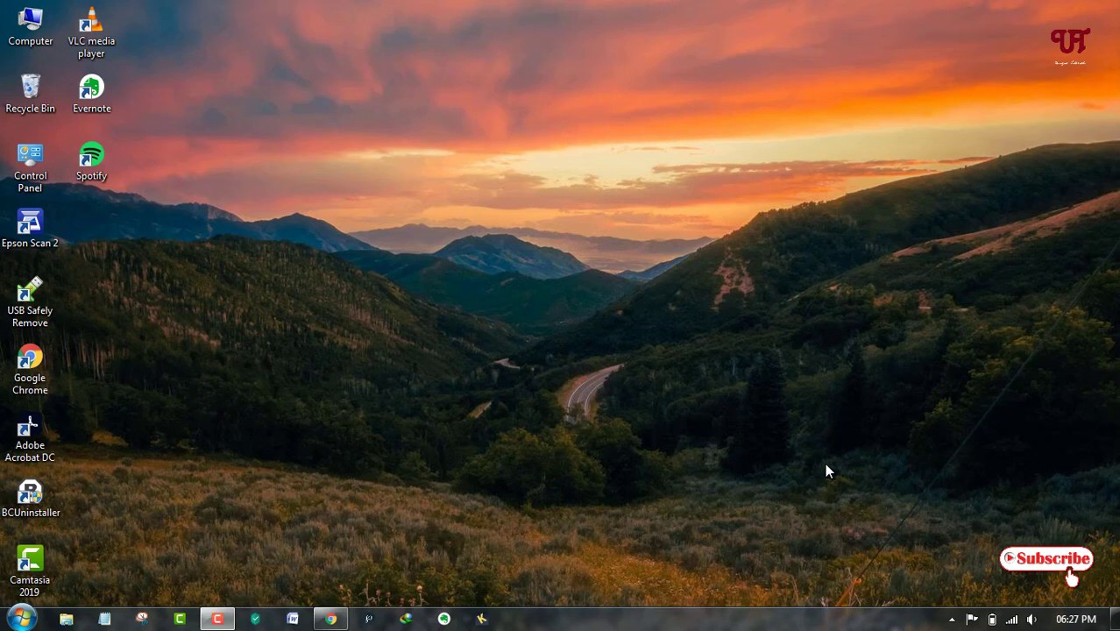
pyautogui.moveTo(823, 476)
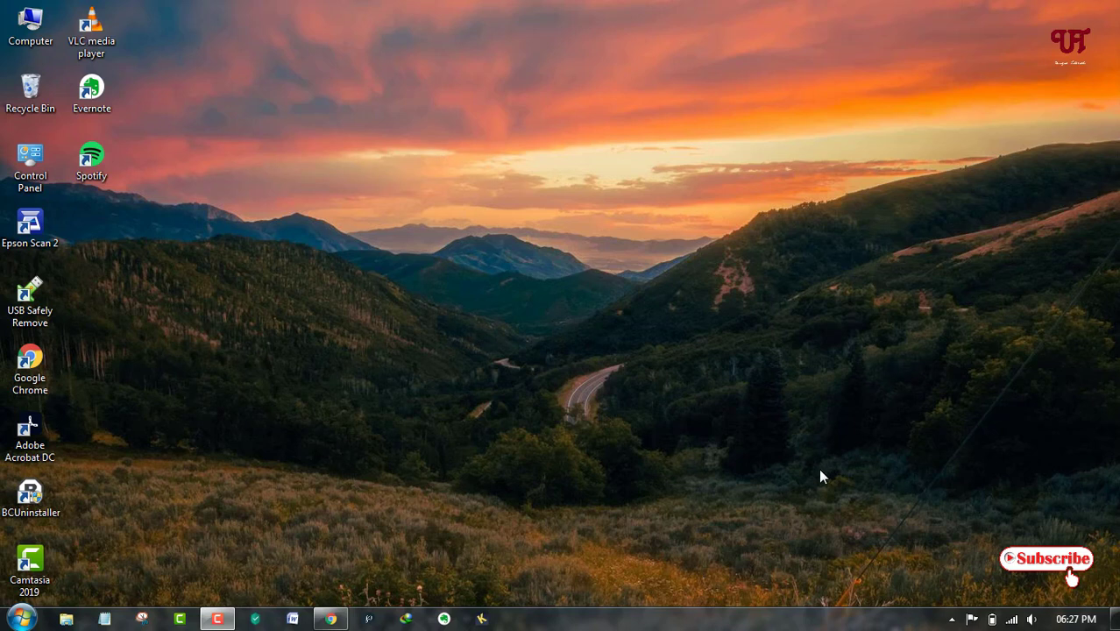
pyautogui.moveTo(818, 471)
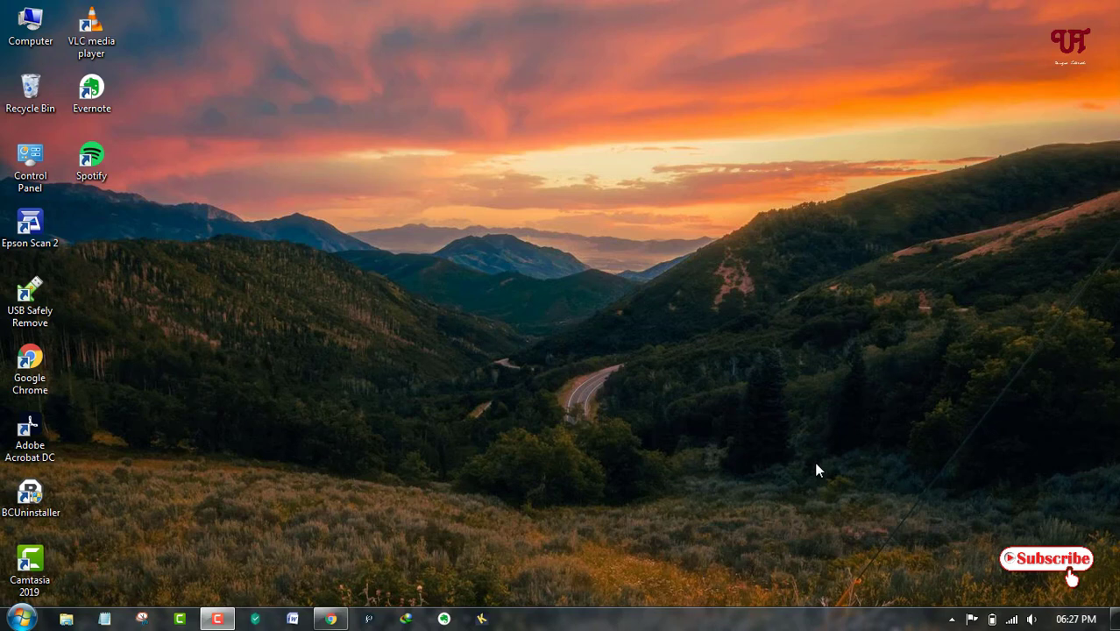
pyautogui.moveTo(672, 417)
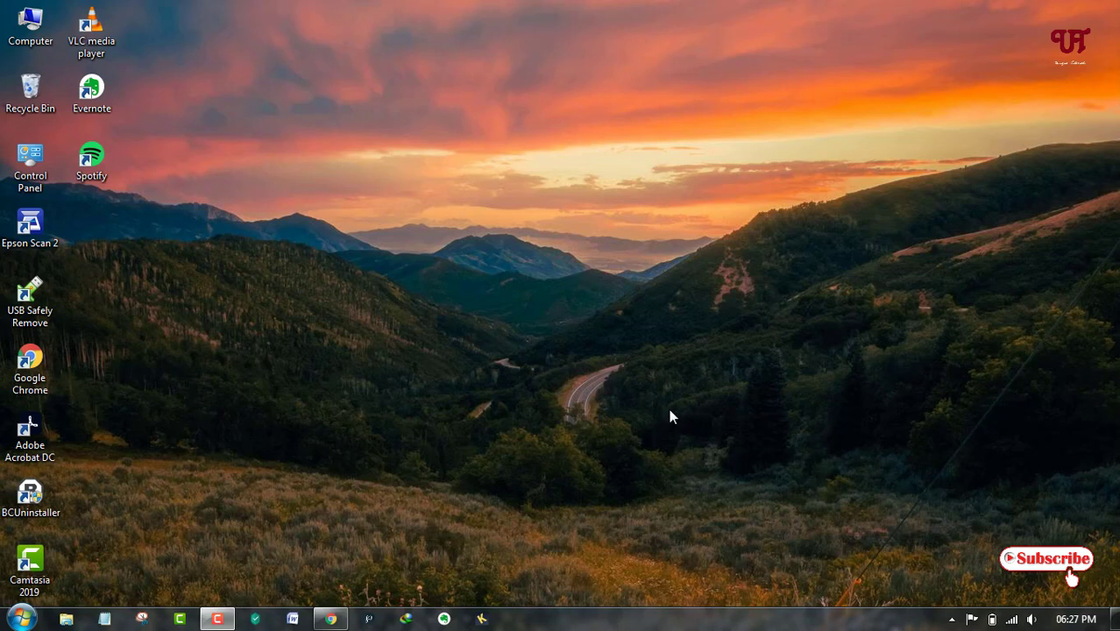
pyautogui.moveTo(677, 422)
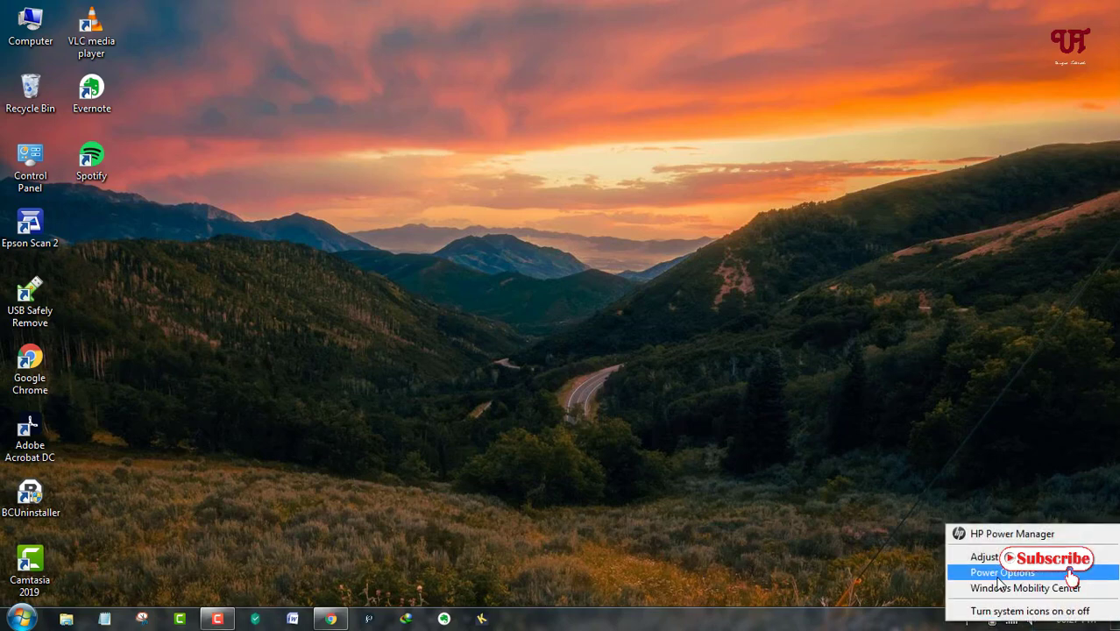
# Open Power Options from the battery icon in the system tray
pyautogui.click(1002, 573)
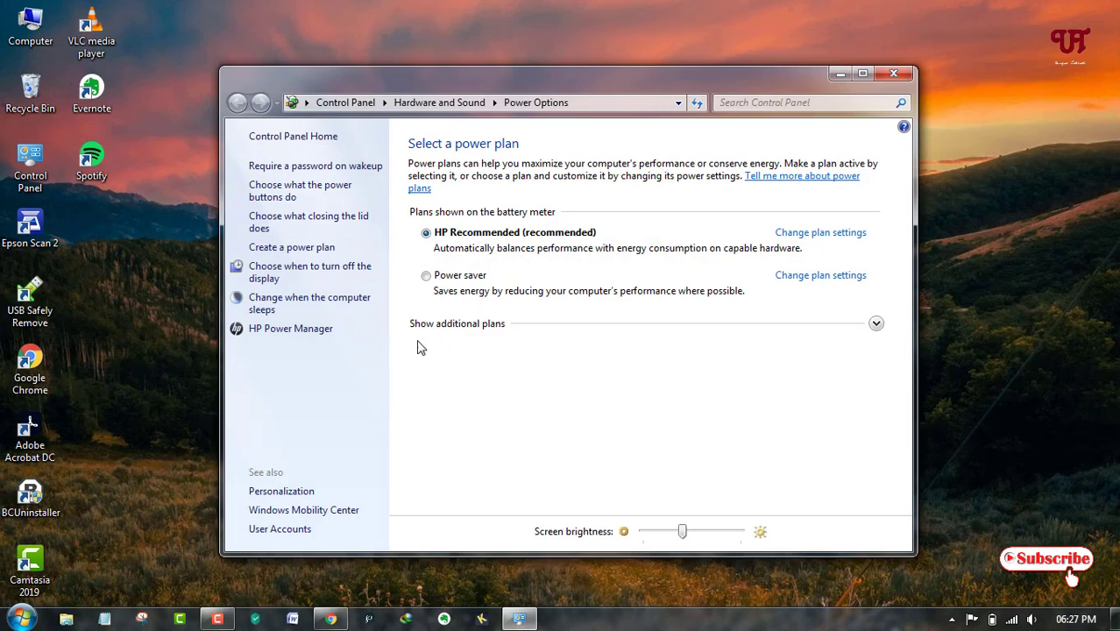
pyautogui.moveTo(519, 384)
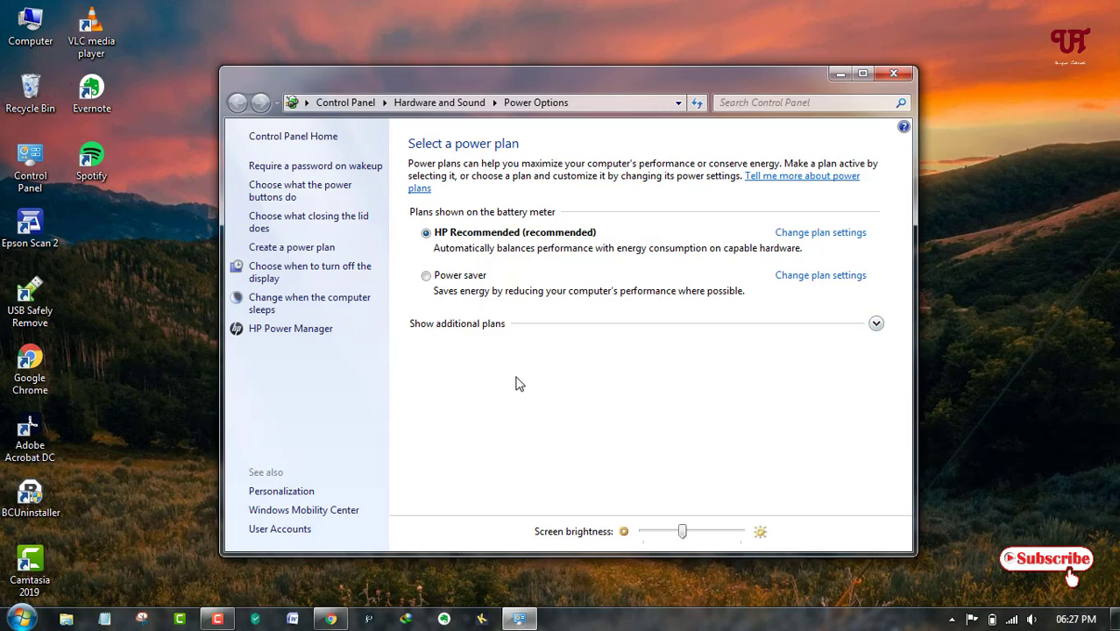
pyautogui.moveTo(820, 232)
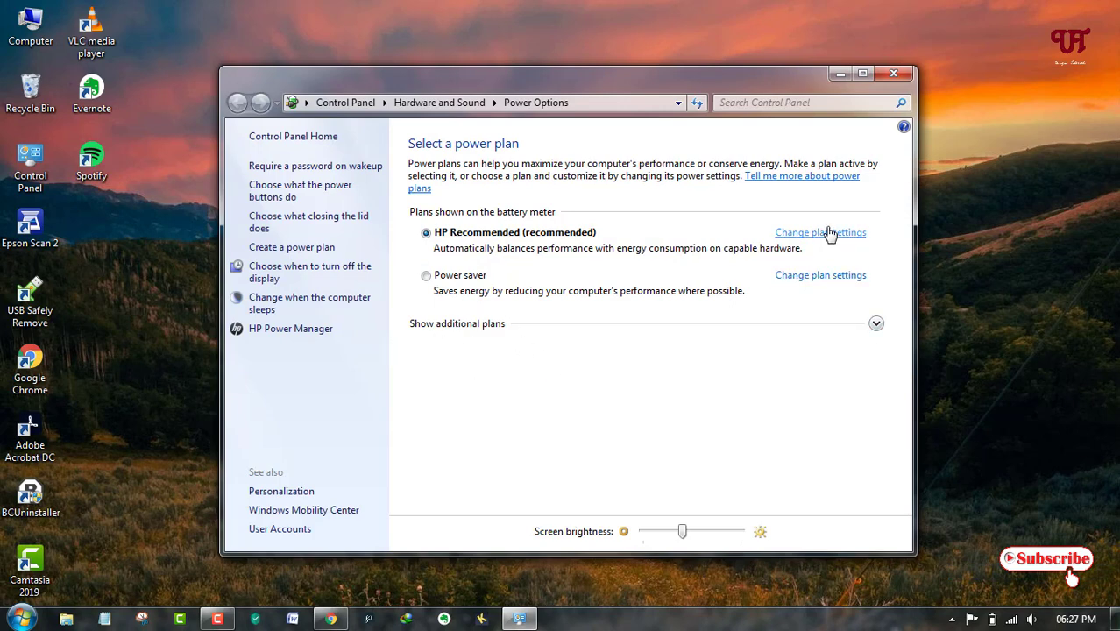
# Review the HP Recommended plan's display-off timeout choices unchanged, then close Control Panel
pyautogui.click(820, 232)
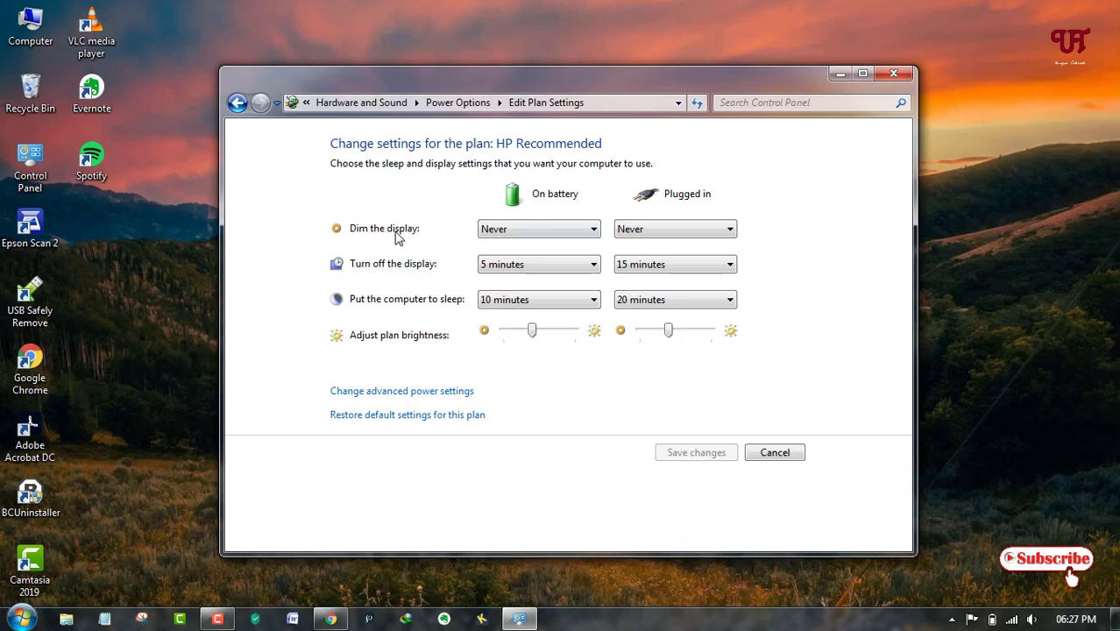
pyautogui.moveTo(471, 291)
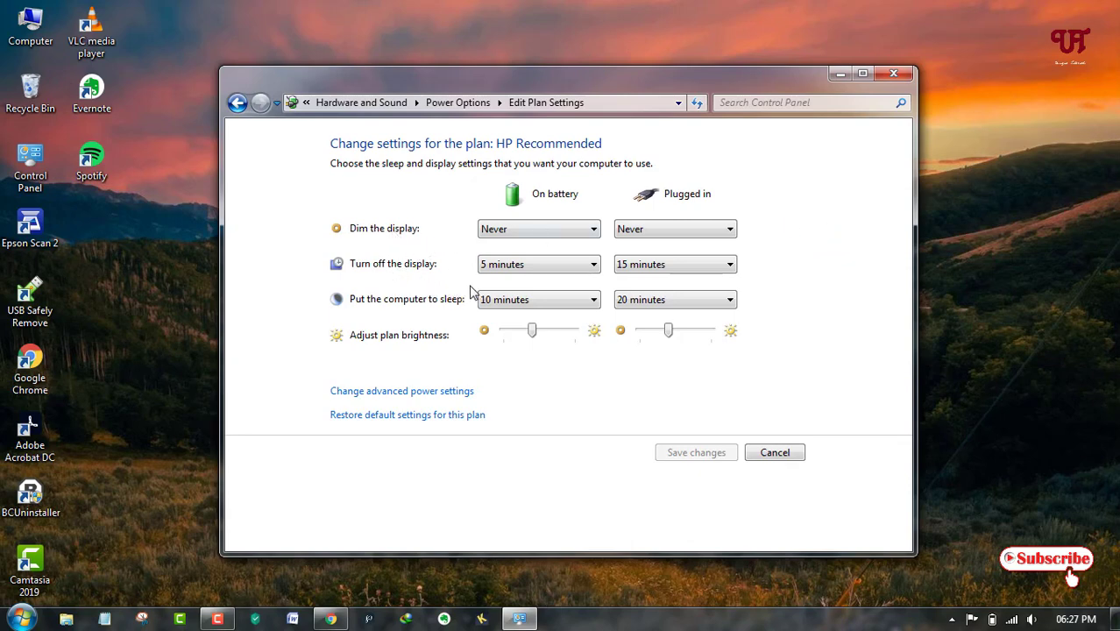
pyautogui.moveTo(566, 327)
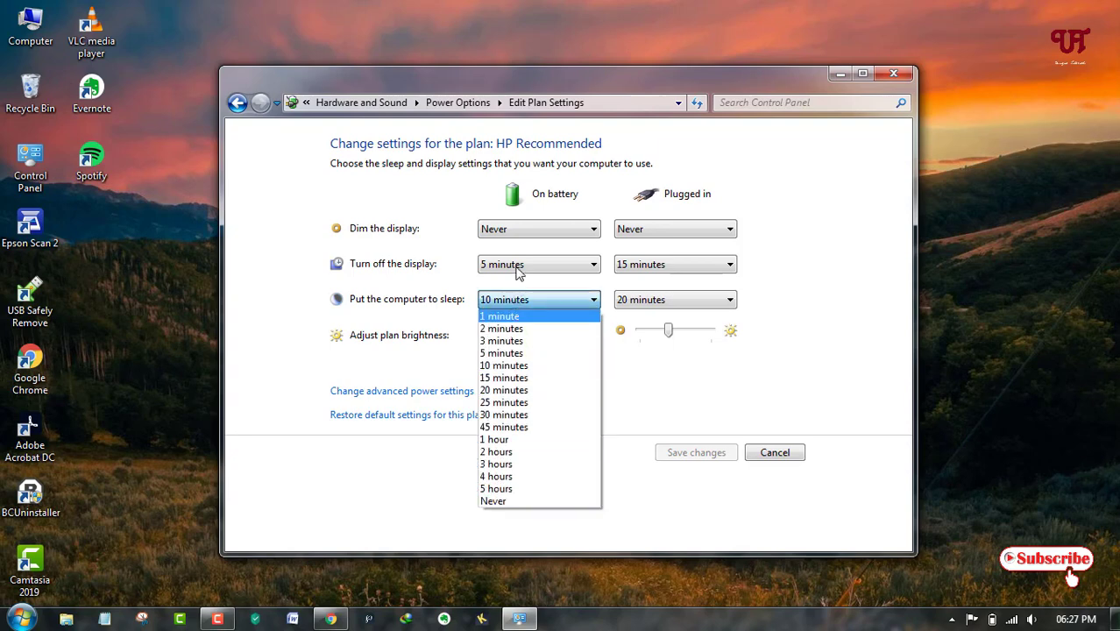
pyautogui.click(538, 264)
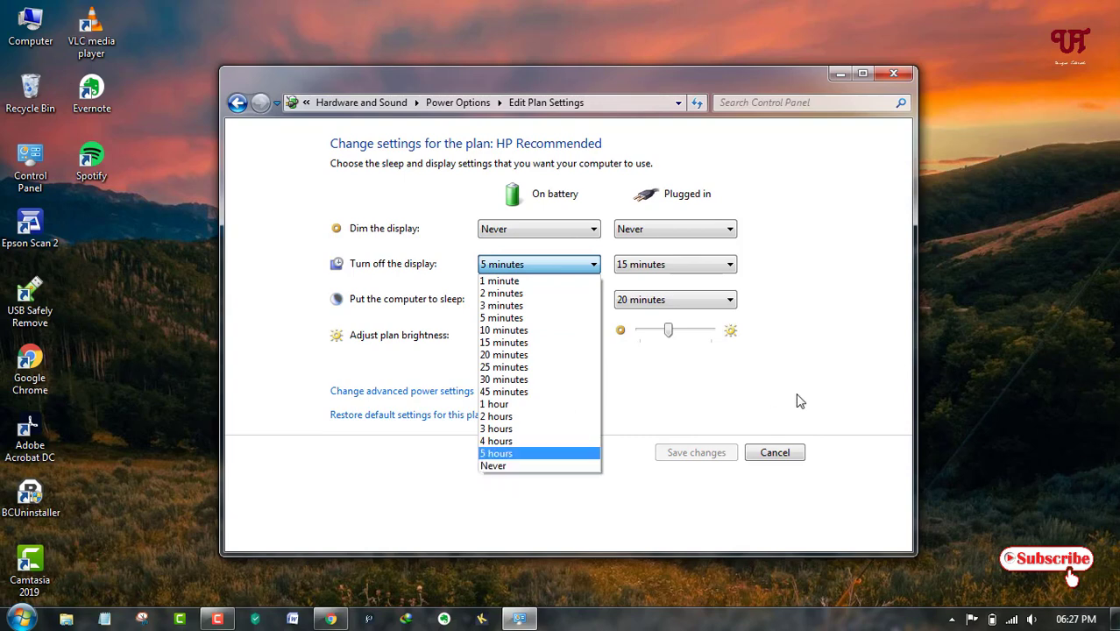
pyautogui.moveTo(543, 195)
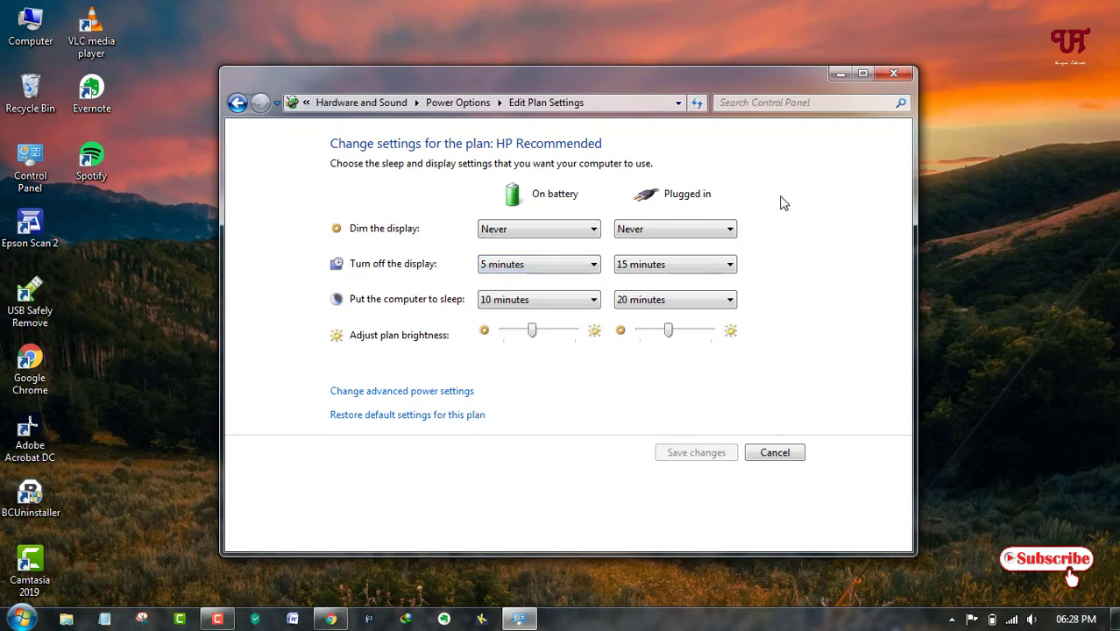
pyautogui.moveTo(792, 219)
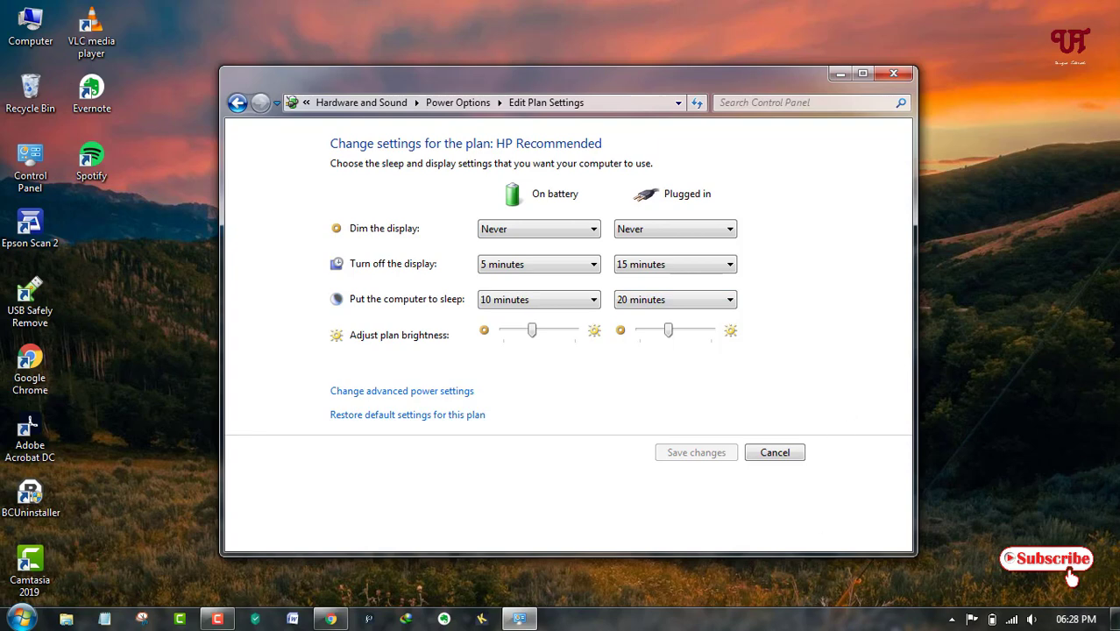
pyautogui.moveTo(844, 146)
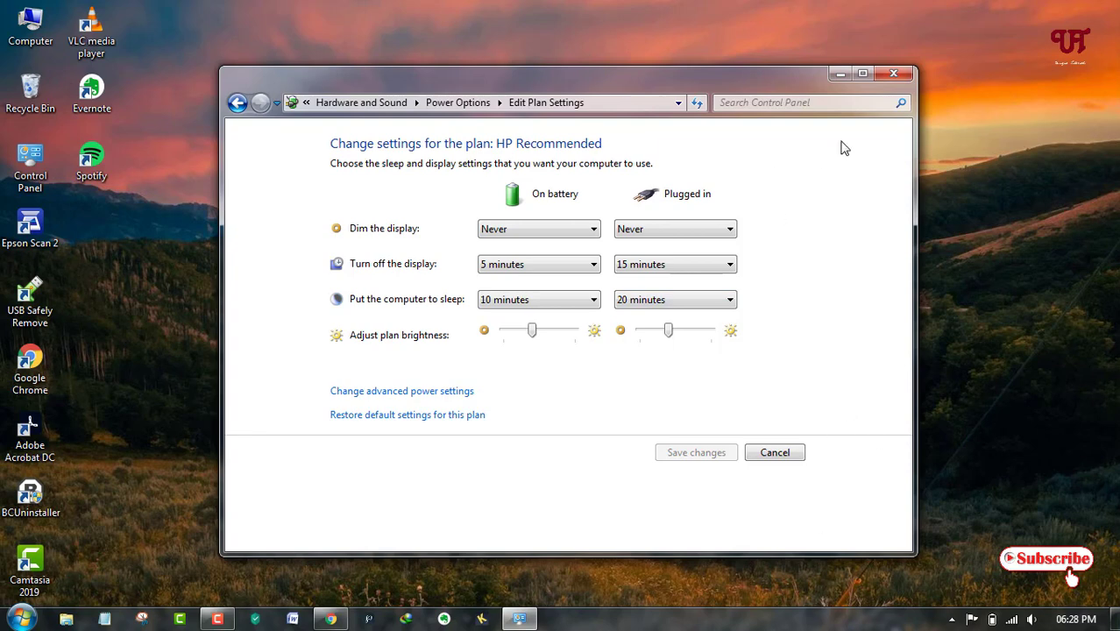
pyautogui.moveTo(894, 74)
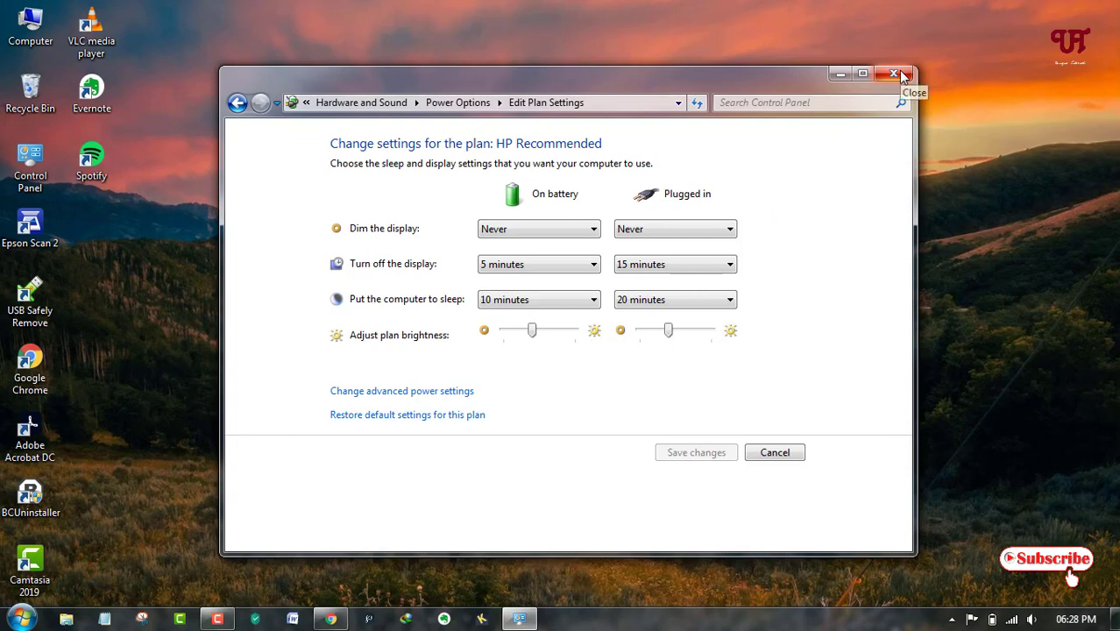
pyautogui.click(894, 73)
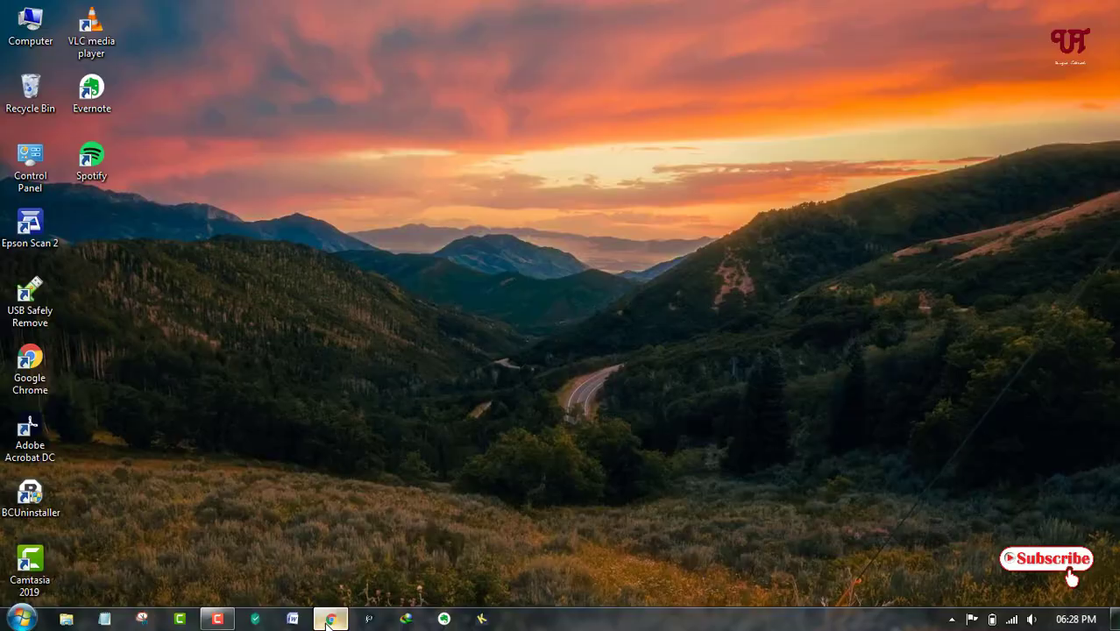
# Bring Chrome forward and select the 'caffeine for windows' search query
pyautogui.click(330, 619)
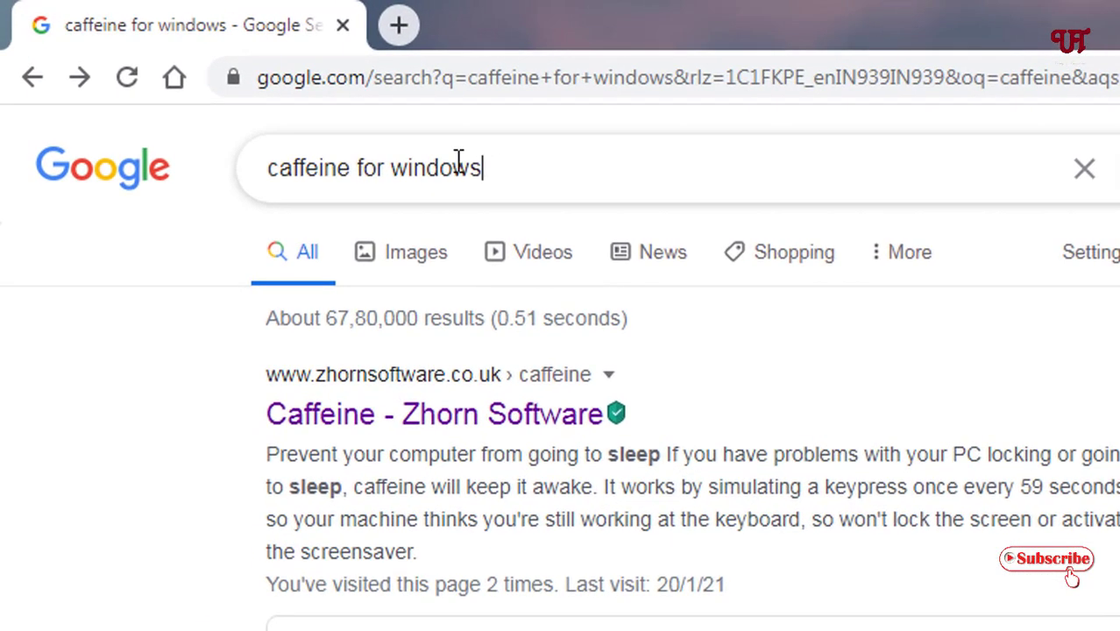
pyautogui.tripleClick(374, 167)
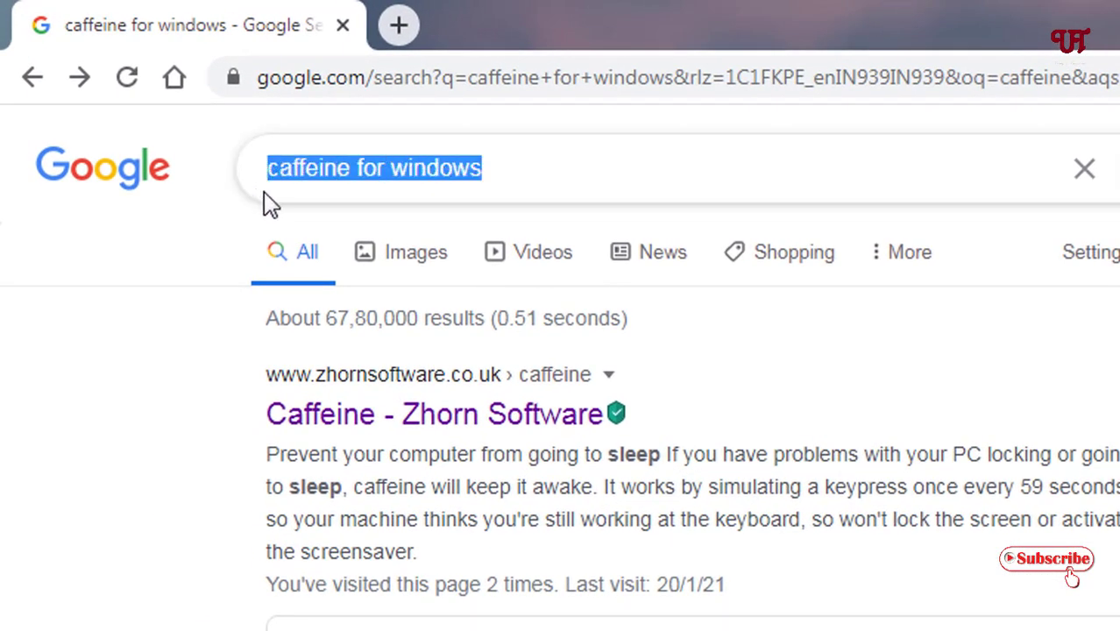
pyautogui.moveTo(482, 217)
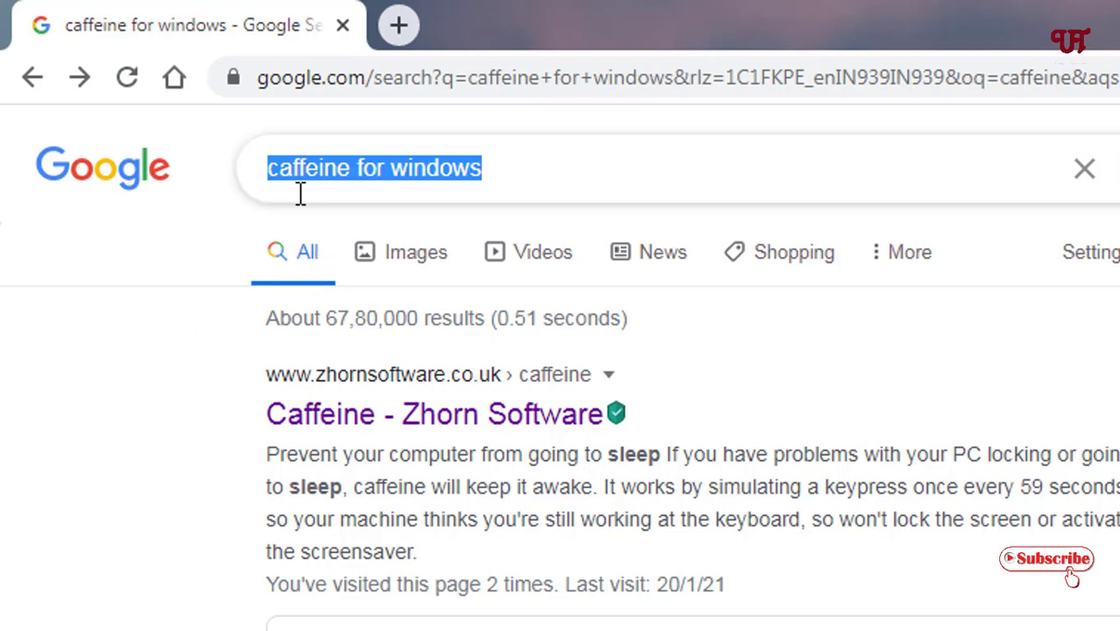
pyautogui.moveTo(304, 215)
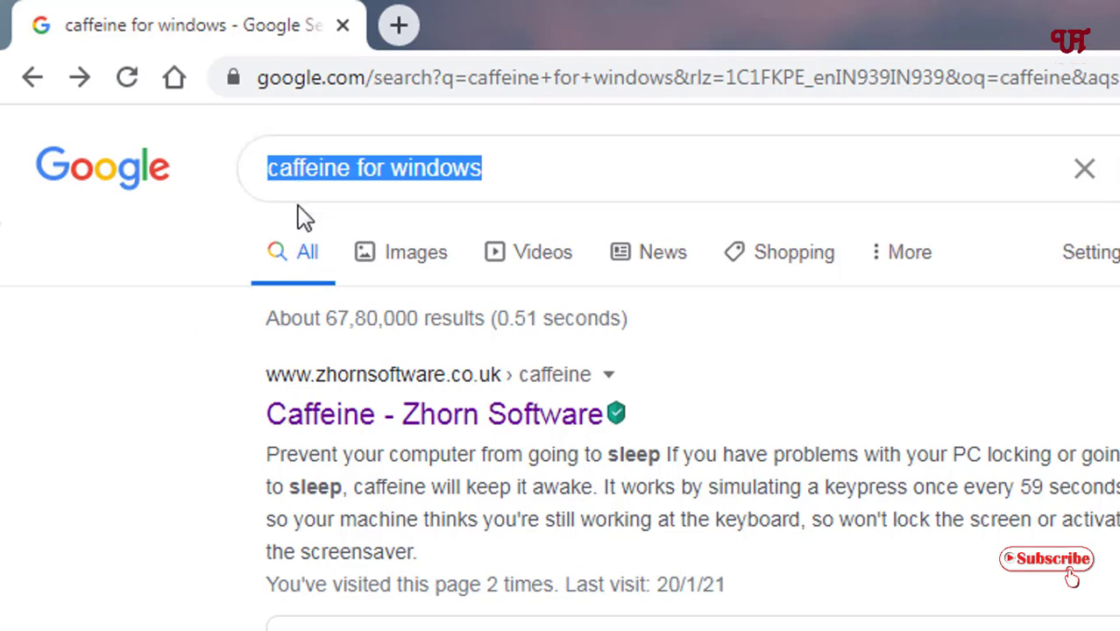
pyautogui.moveTo(318, 430)
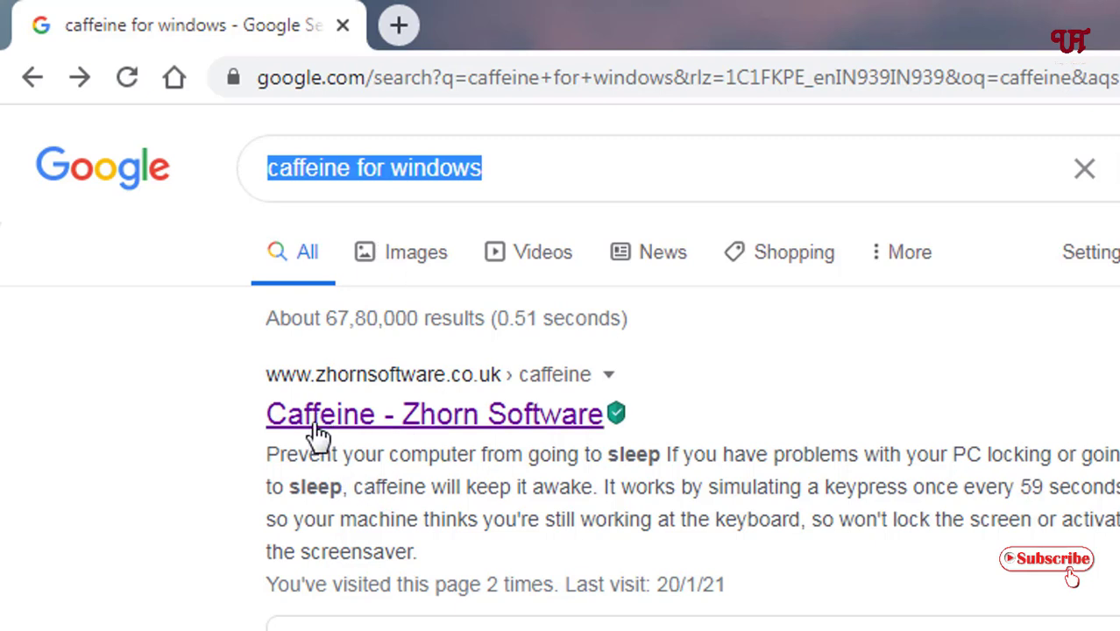
pyautogui.moveTo(429, 405)
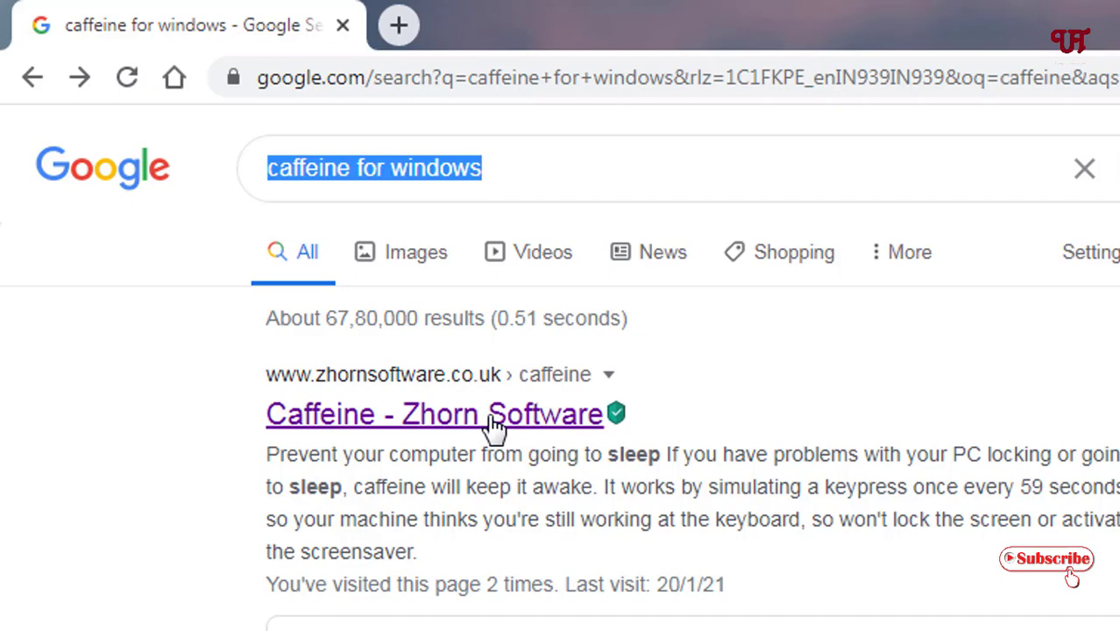
pyautogui.moveTo(426, 434)
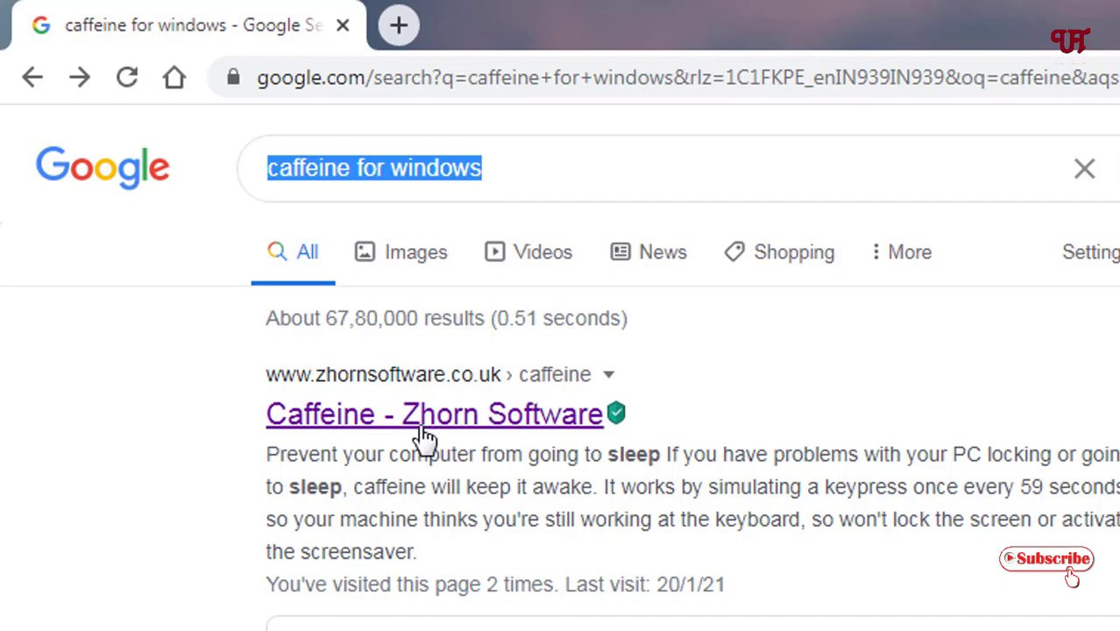
# Download caffeine.zip from the Zhorn Software Caffeine page and open its Downloads folder
pyautogui.click(433, 412)
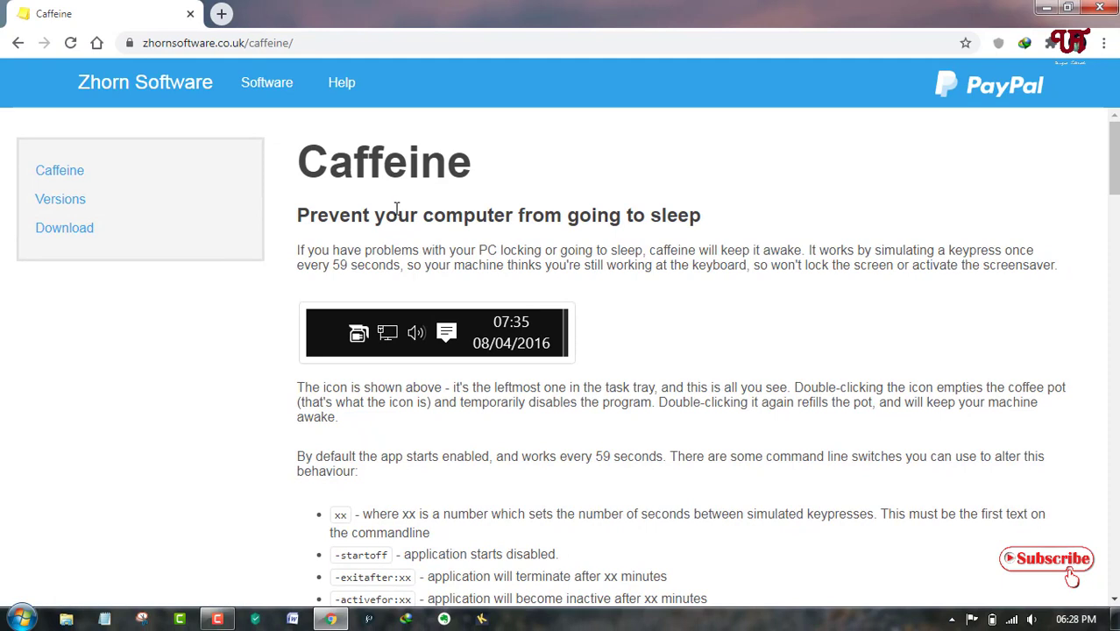
pyautogui.moveTo(92, 247)
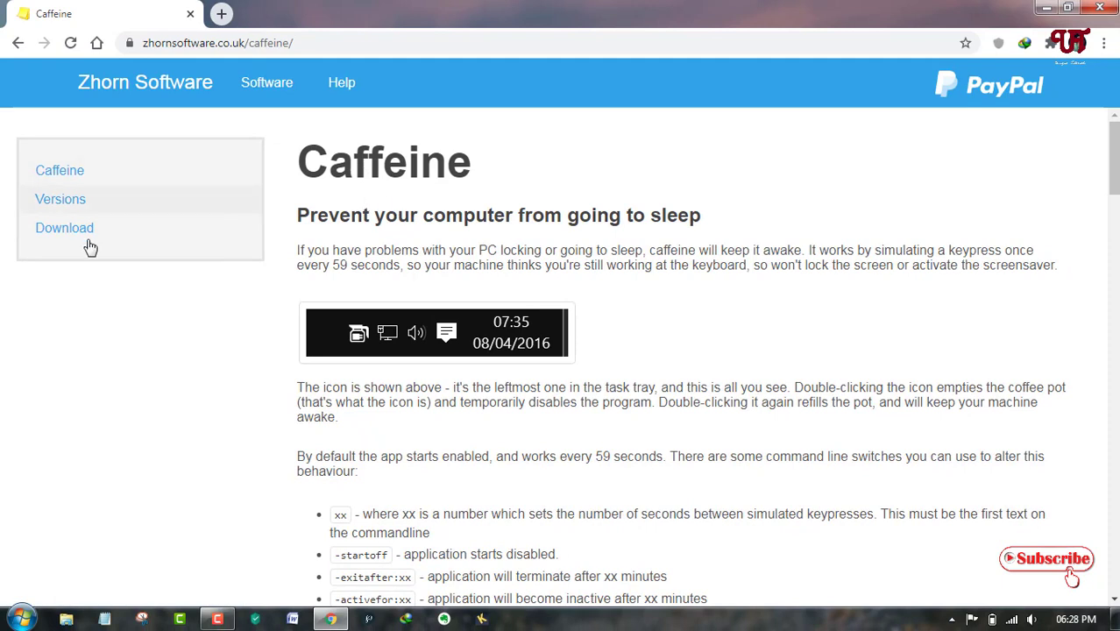
pyautogui.moveTo(64, 234)
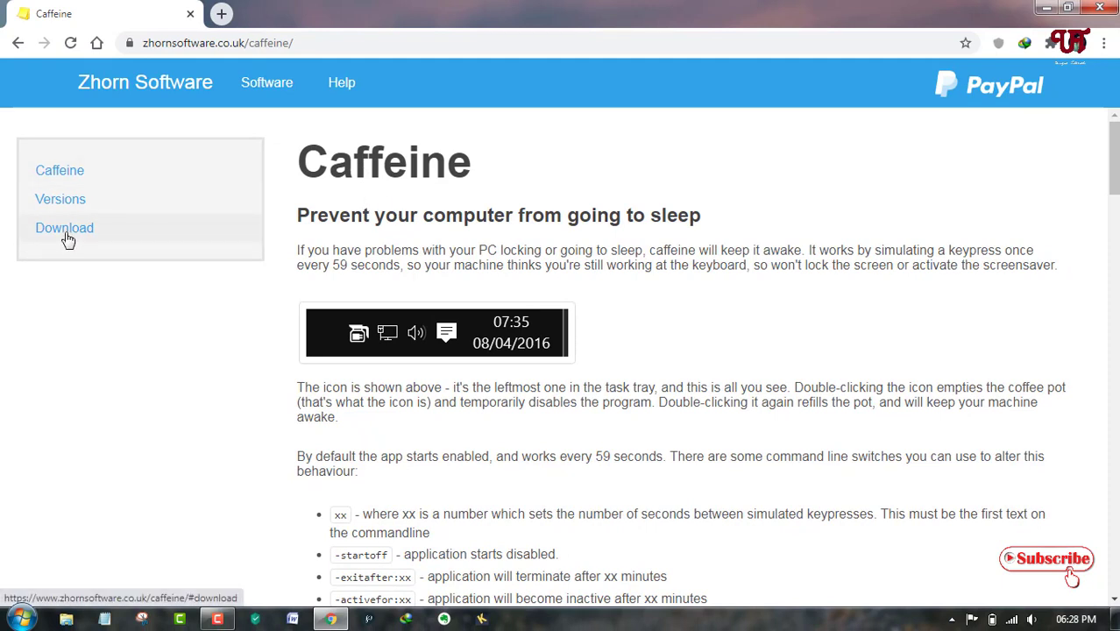
pyautogui.click(64, 228)
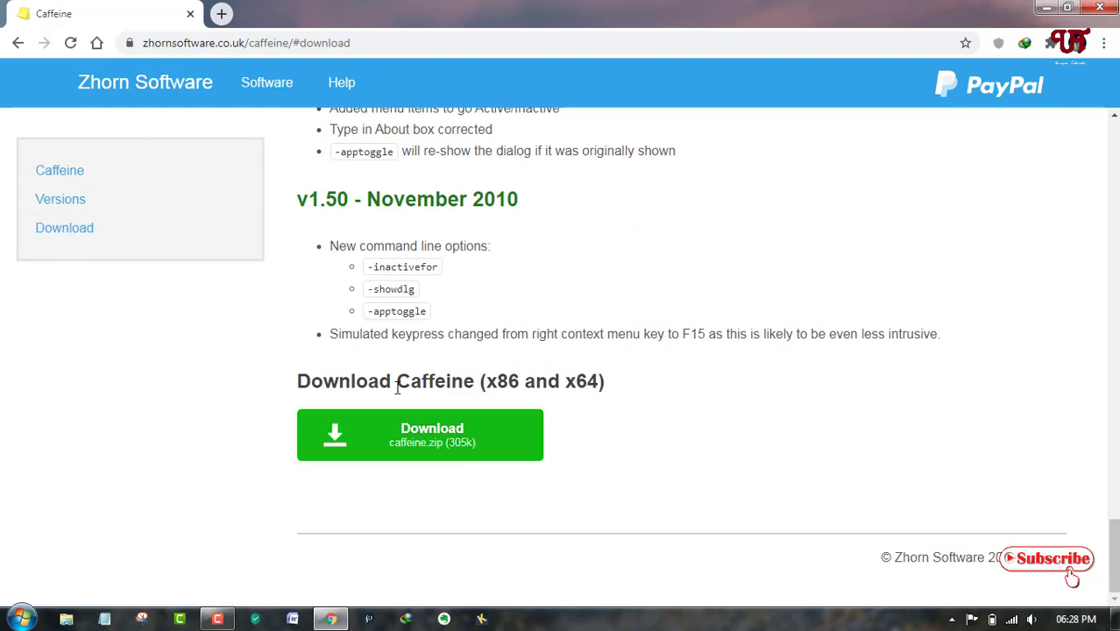
pyautogui.moveTo(450, 451)
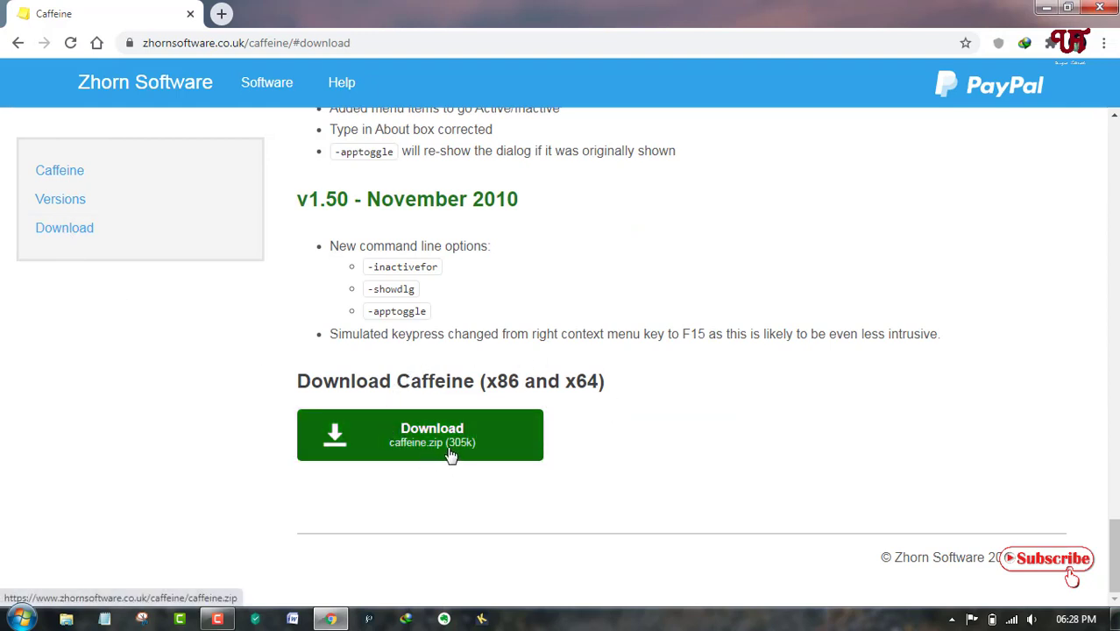
pyautogui.click(420, 435)
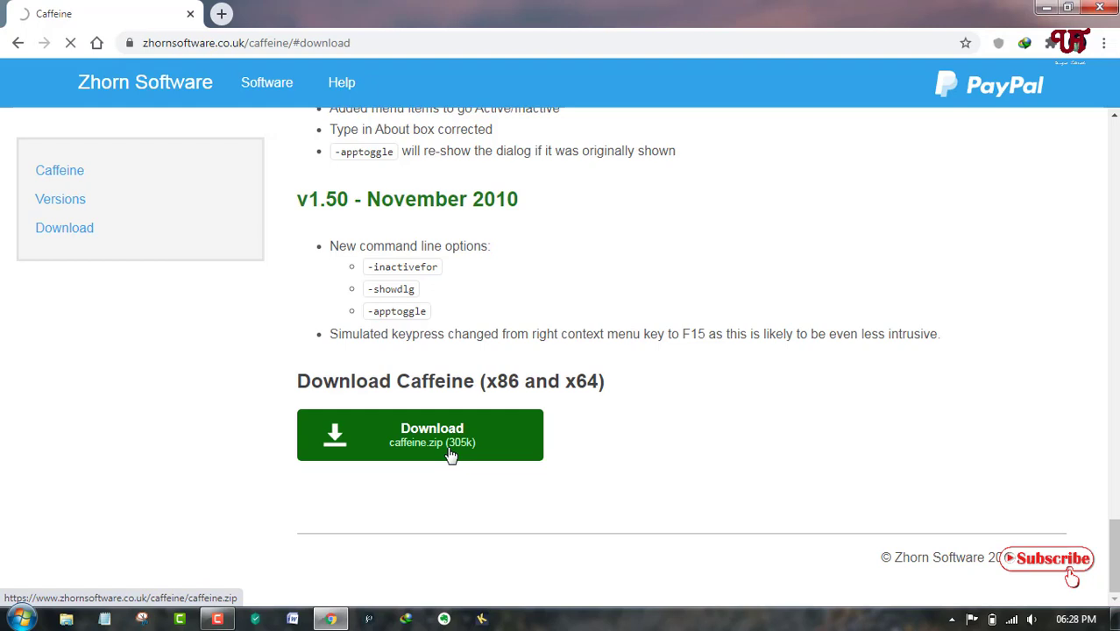
pyautogui.click(420, 434)
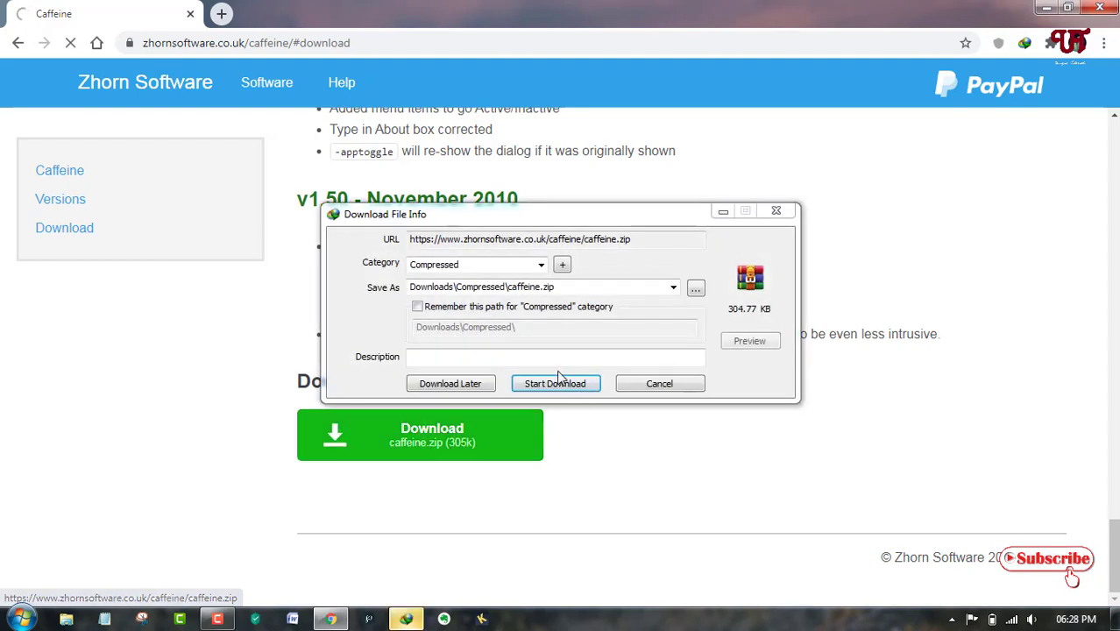
pyautogui.click(555, 383)
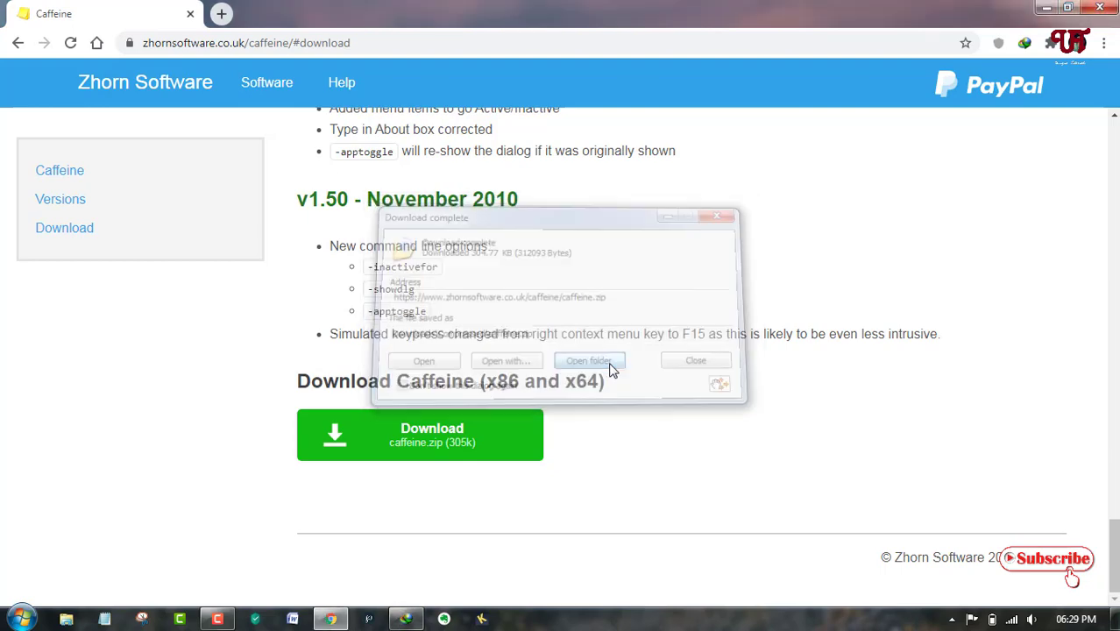
pyautogui.click(589, 361)
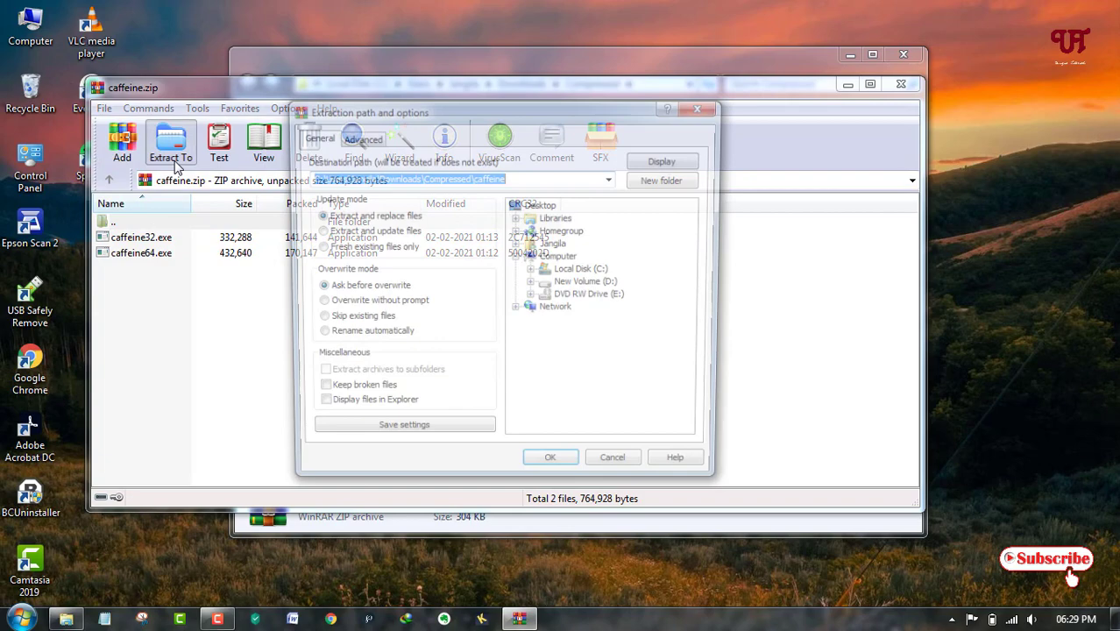
# Extract the archive to the default caffeine folder in Compressed and open it
pyautogui.click(611, 457)
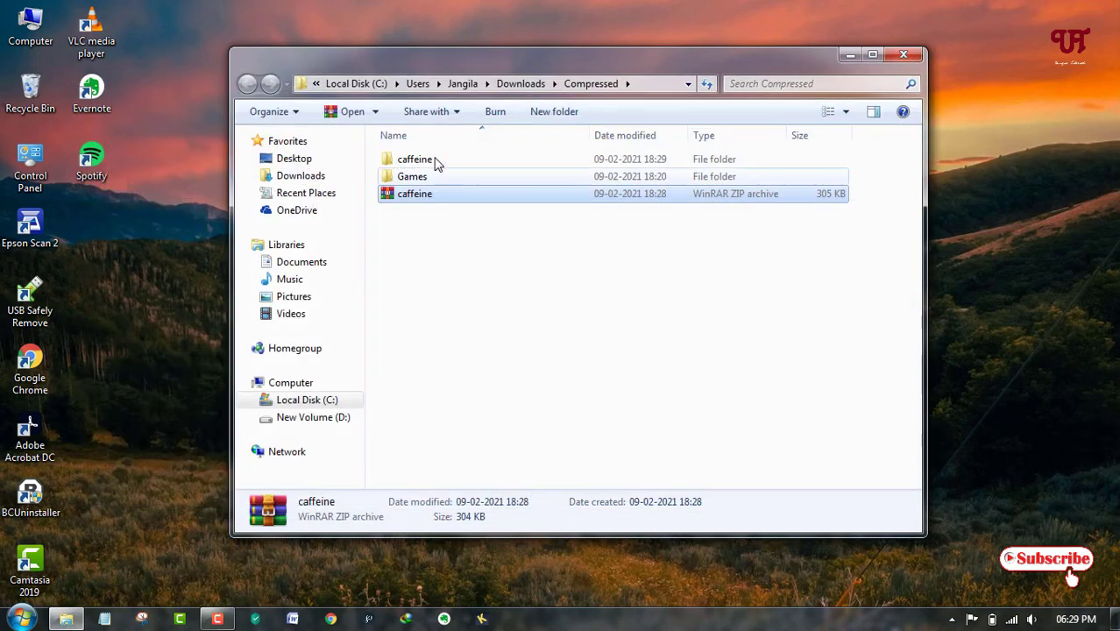
pyautogui.moveTo(414, 158)
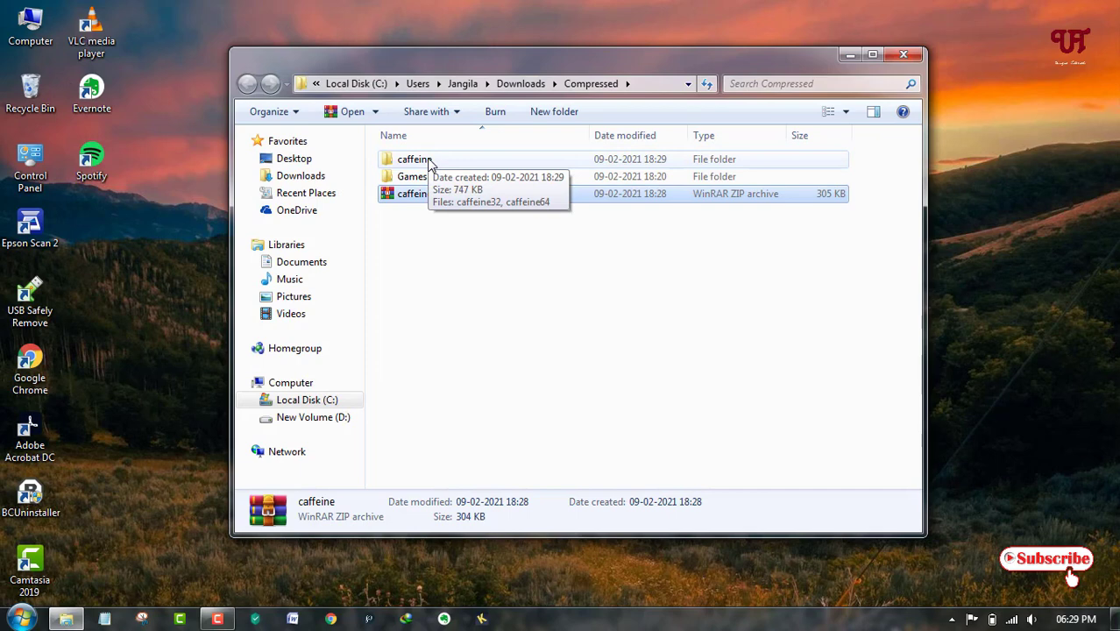
pyautogui.doubleClick(414, 159)
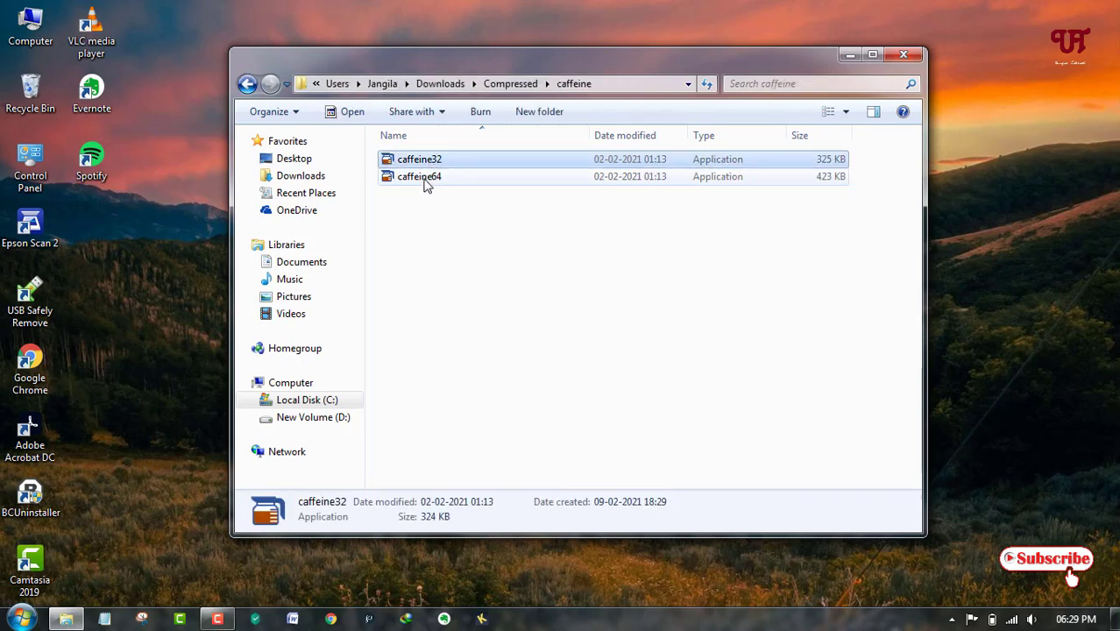
# Select caffeine64.exe in the extracted caffeine folder
pyautogui.click(419, 176)
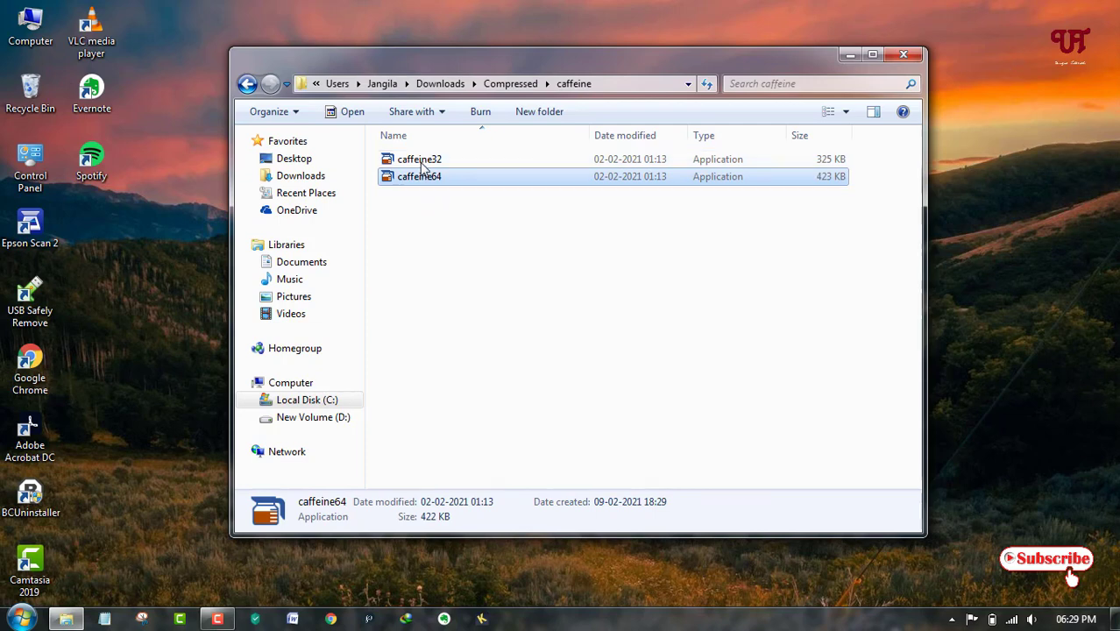
pyautogui.moveTo(419, 176)
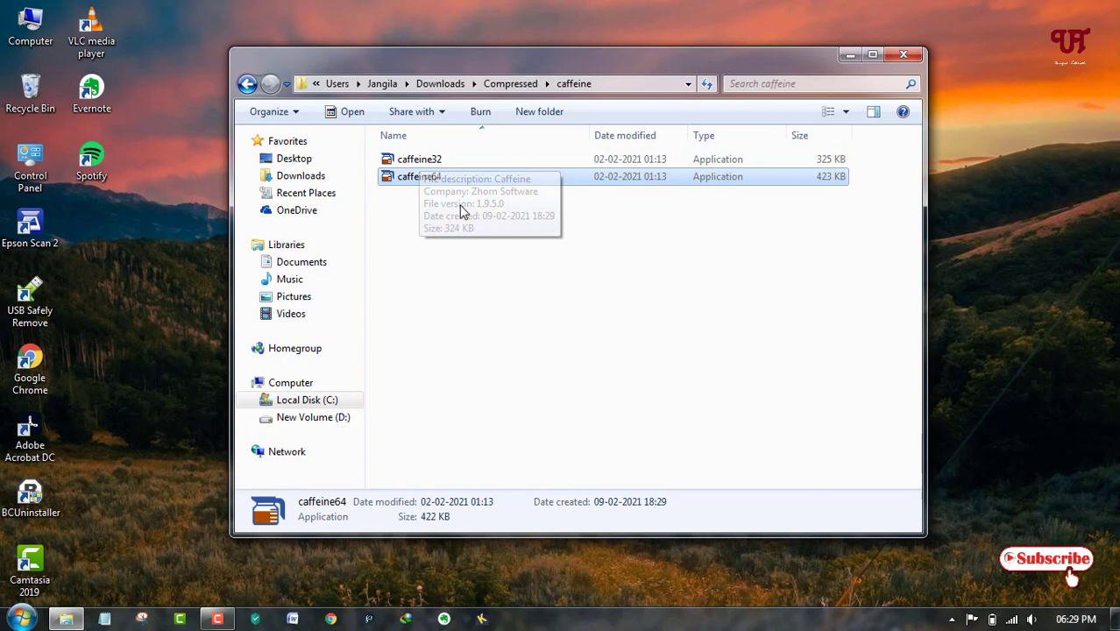
pyautogui.moveTo(515, 245)
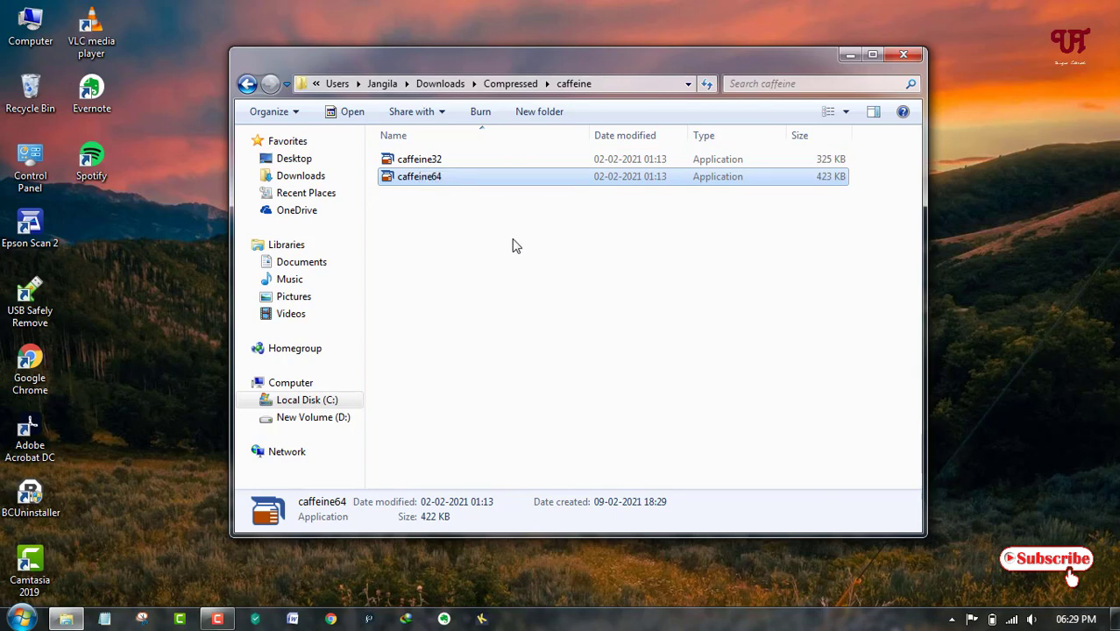
pyautogui.moveTo(429, 190)
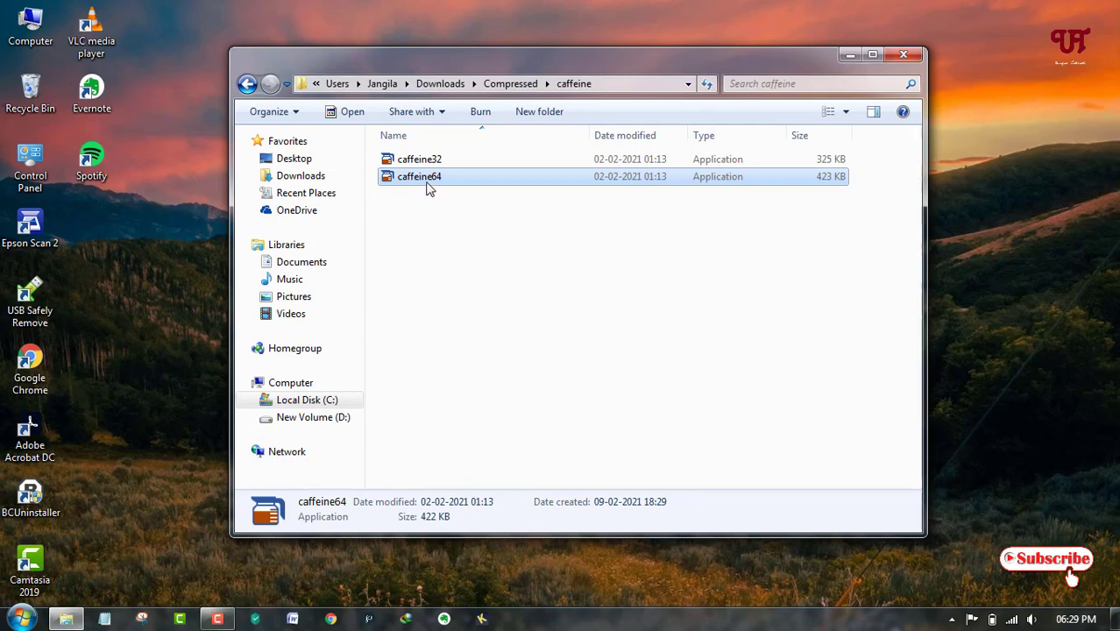
pyautogui.moveTo(420, 176)
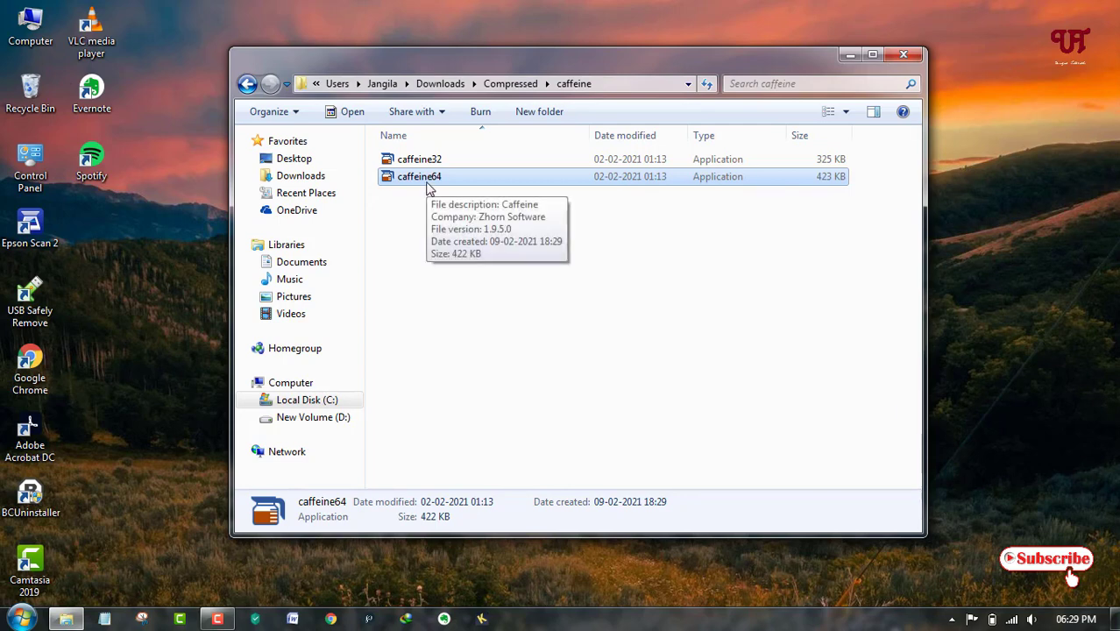
pyautogui.moveTo(405, 166)
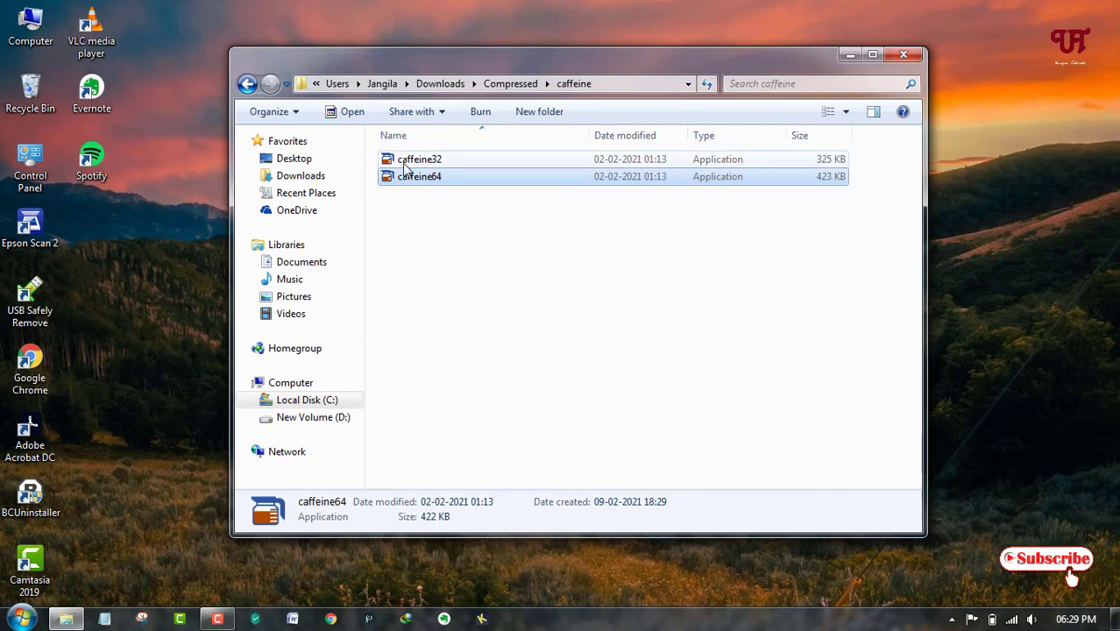
pyautogui.moveTo(419, 159)
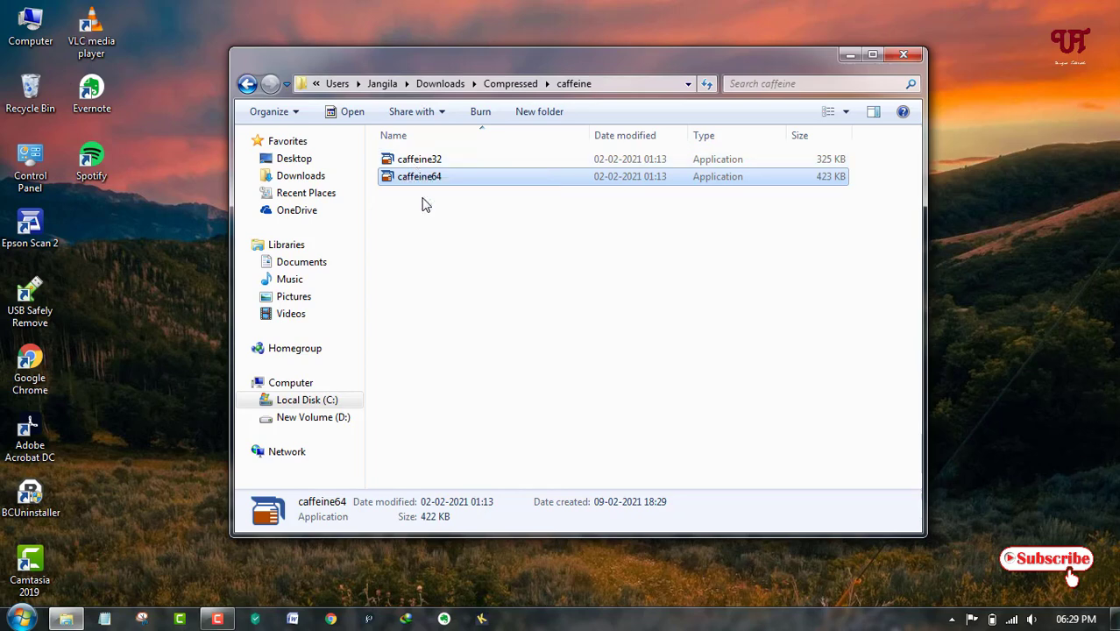
pyautogui.moveTo(441, 194)
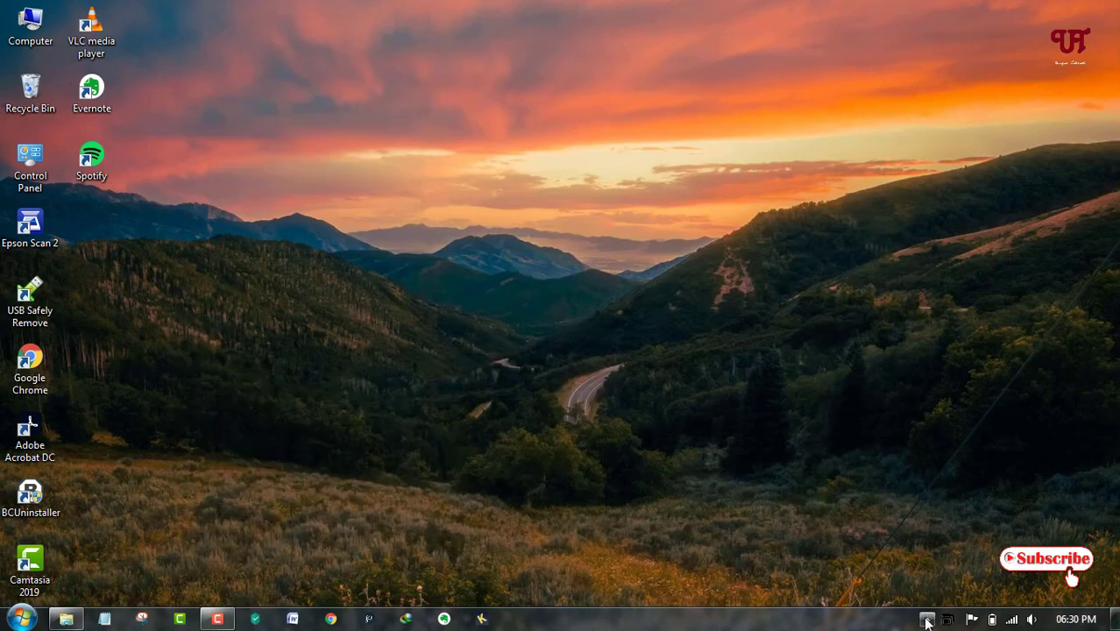
# Reveal the hidden tray icons to confirm Caffeine is active
pyautogui.click(927, 620)
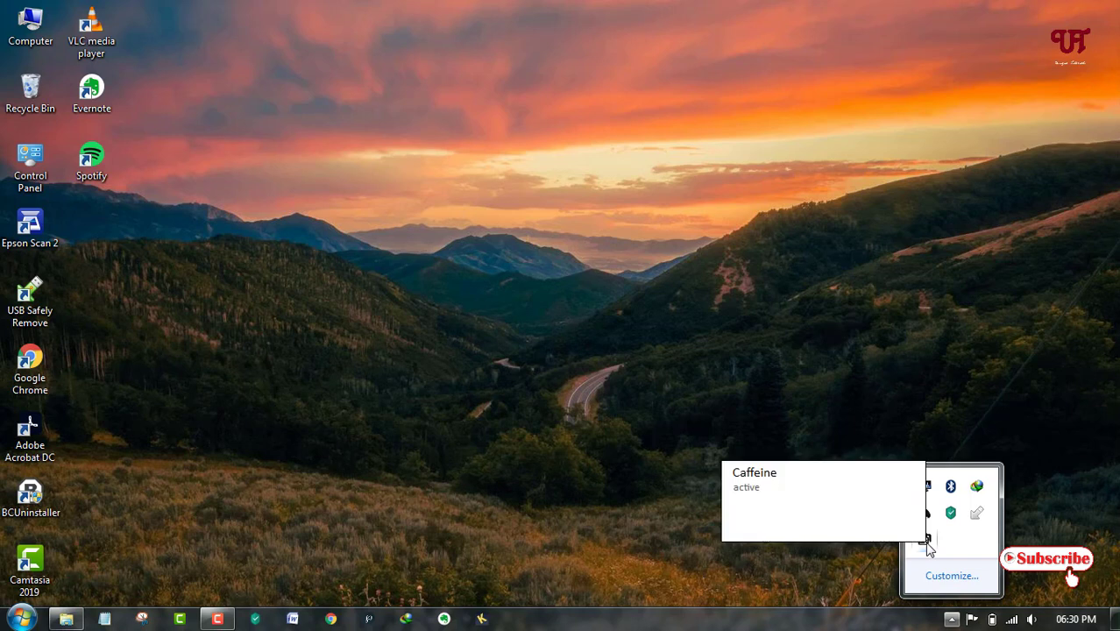
pyautogui.moveTo(889, 527)
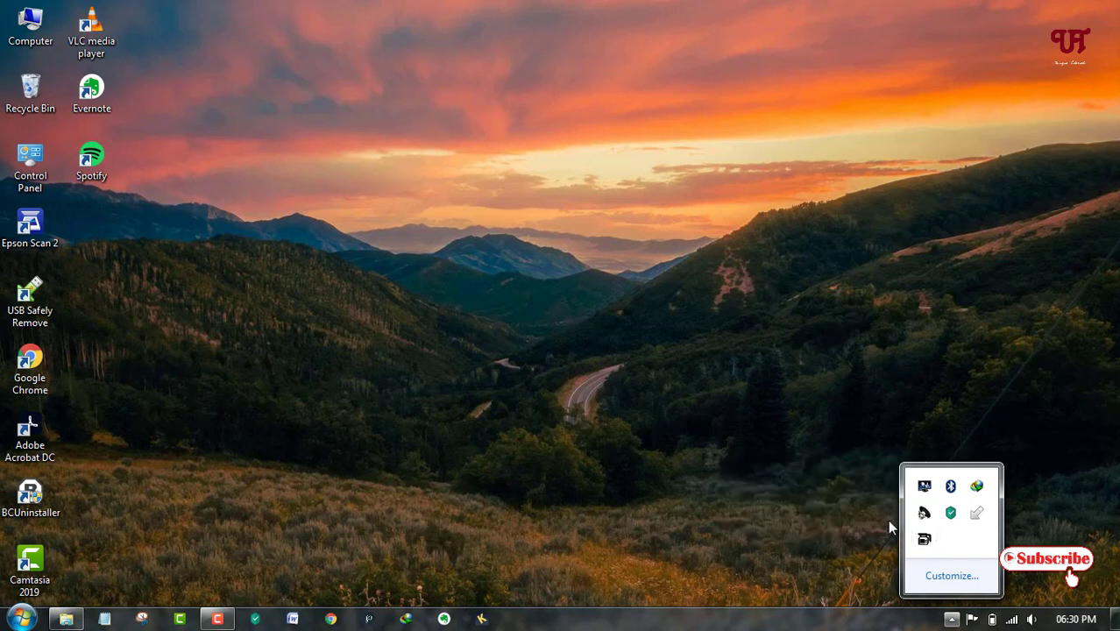
pyautogui.moveTo(925, 539)
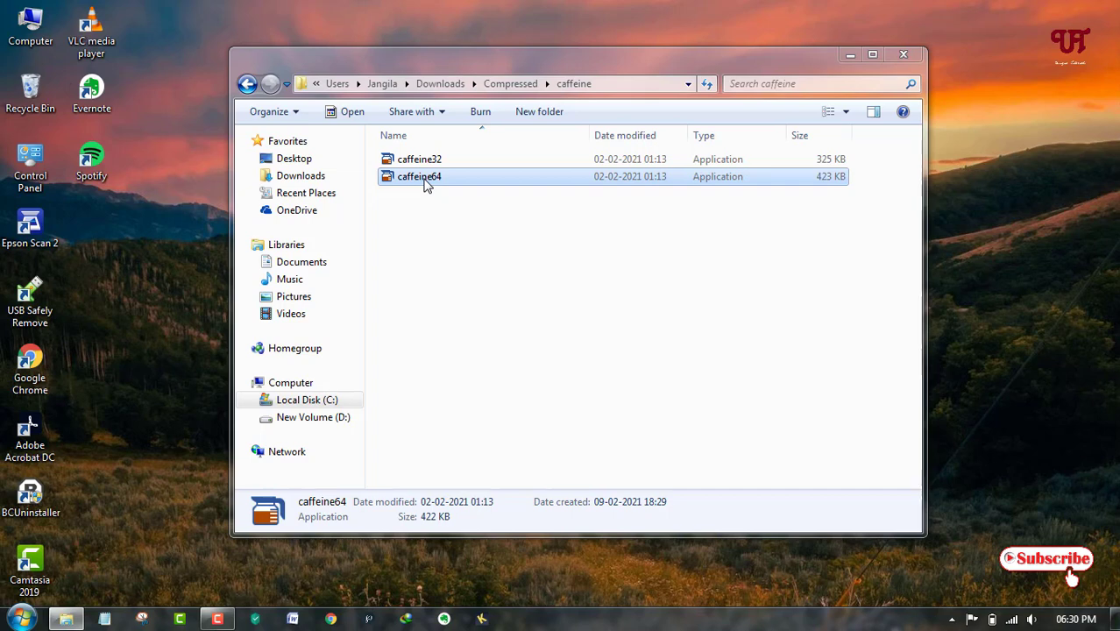
pyautogui.moveTo(432, 202)
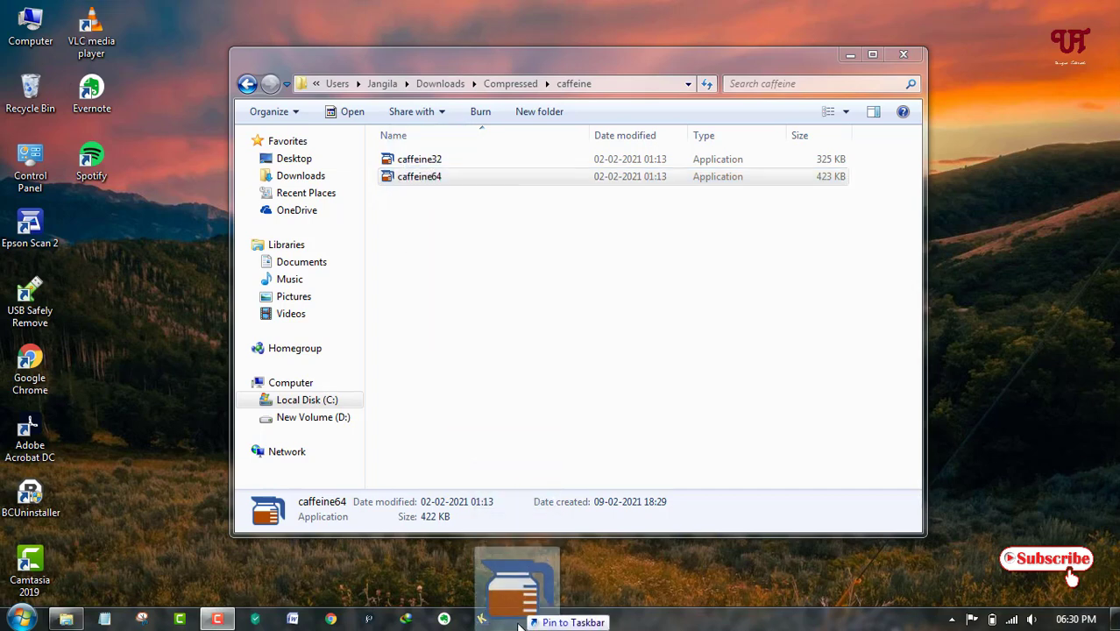
pyautogui.moveTo(599, 625)
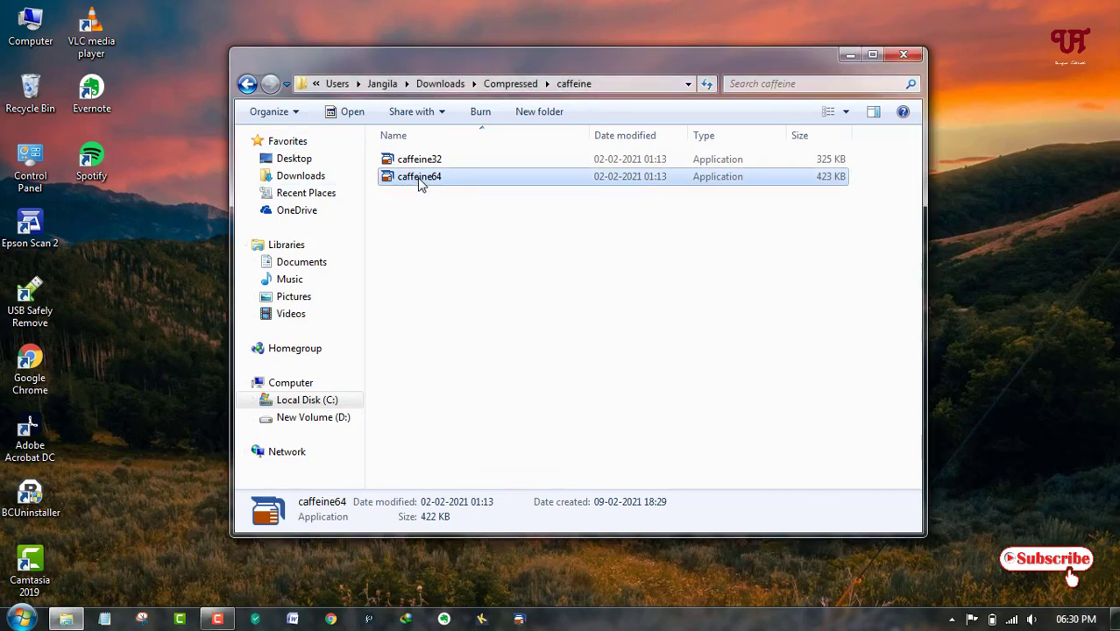
# Send caffeine64 to the desktop as a shortcut, then close the caffeine folder
pyautogui.rightClick(419, 177)
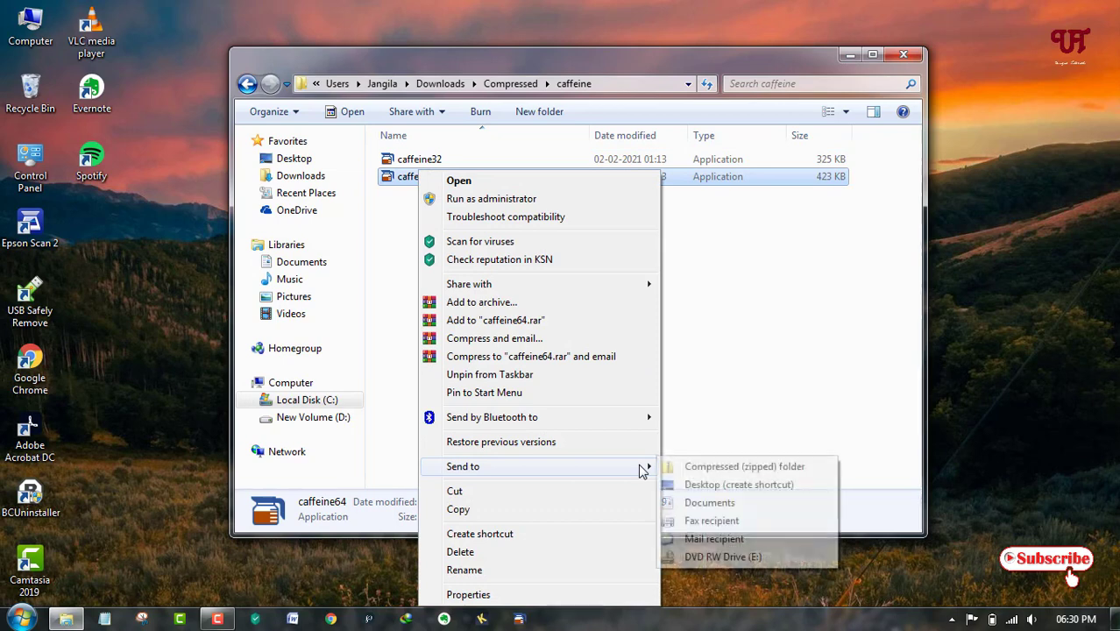
pyautogui.click(739, 484)
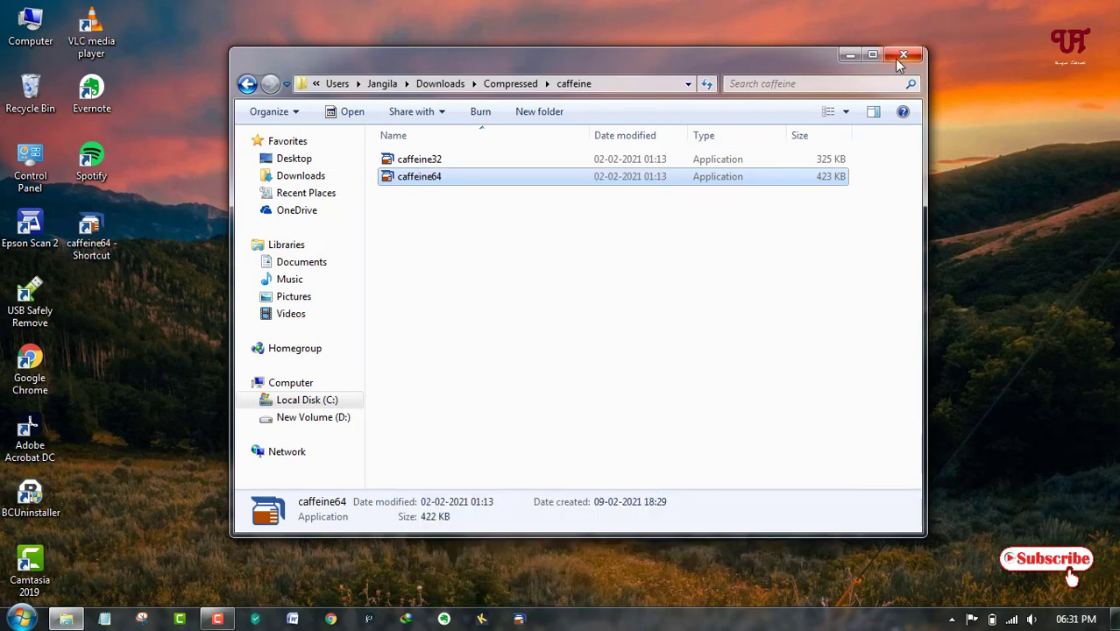
pyautogui.moveTo(904, 55)
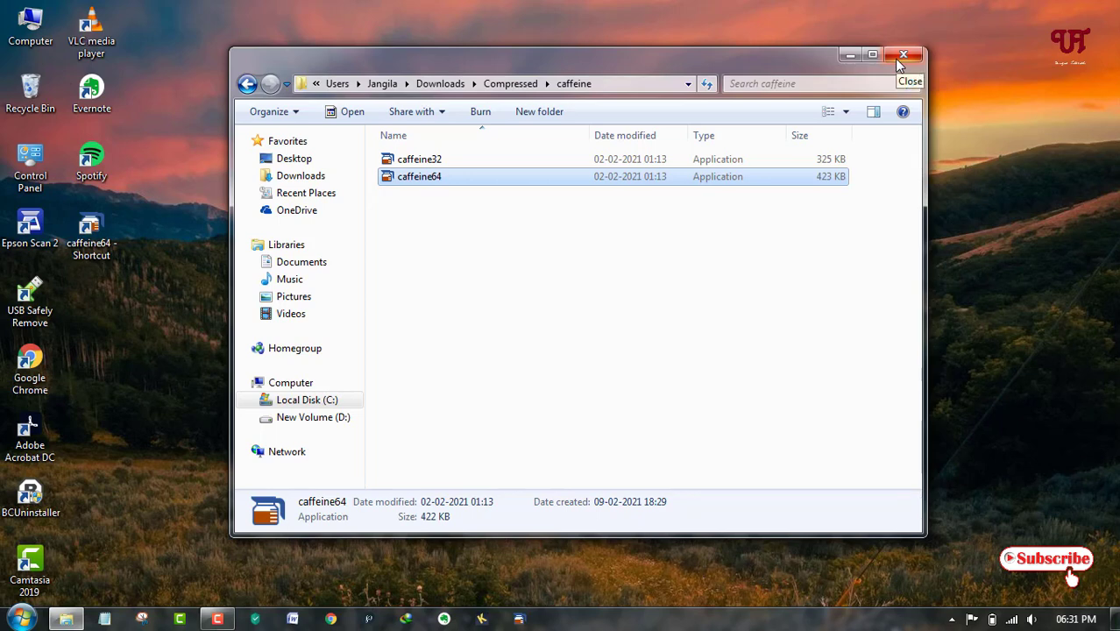
pyautogui.click(904, 56)
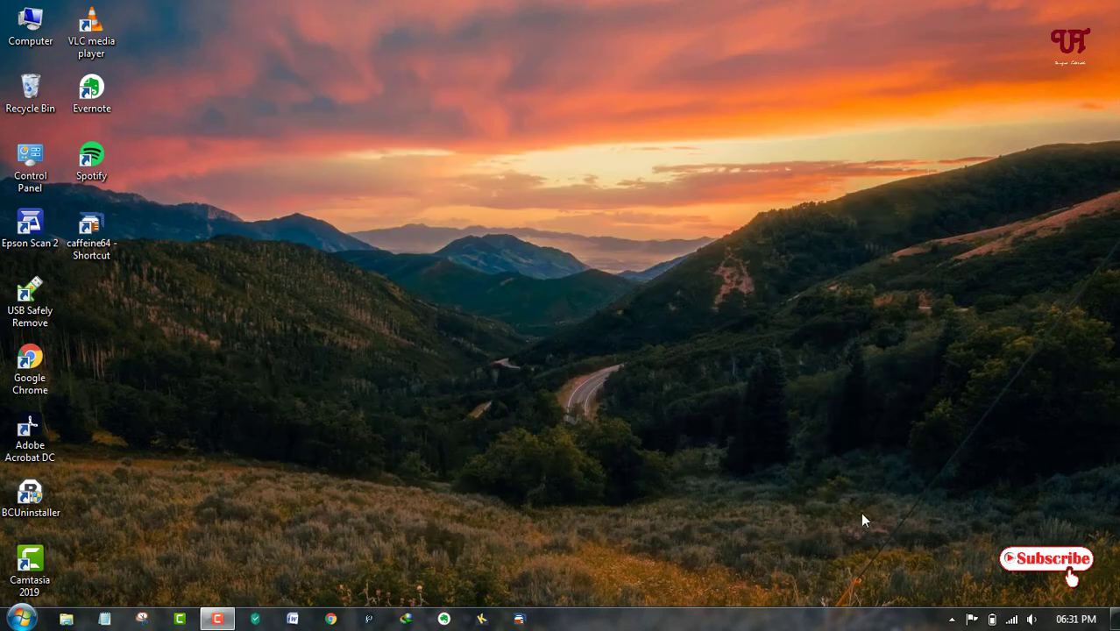
pyautogui.click(951, 620)
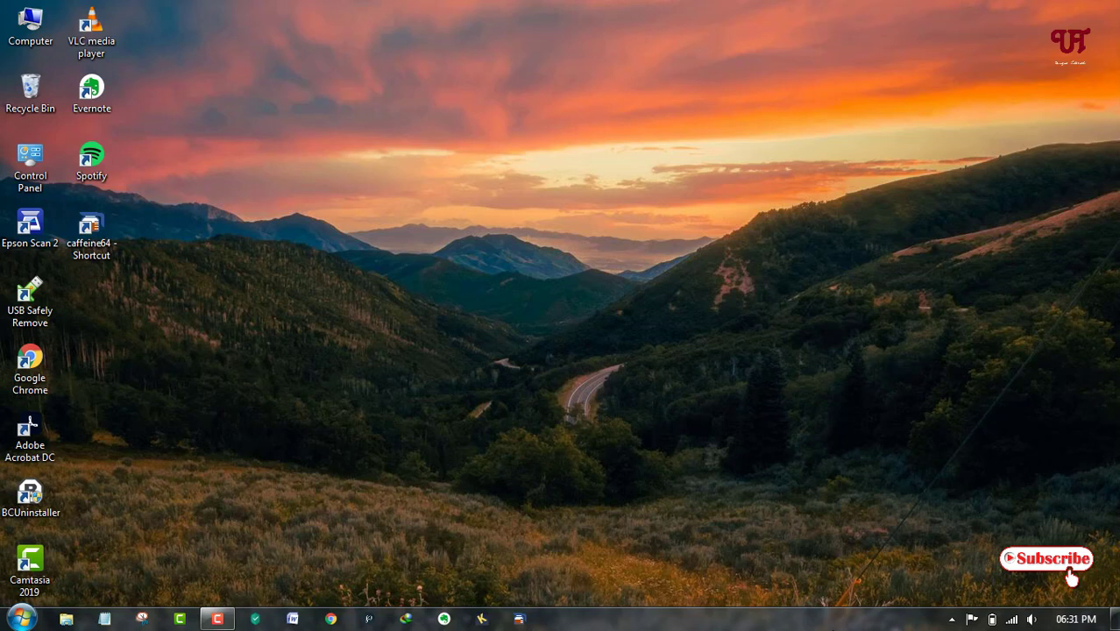
pyautogui.moveTo(708, 538)
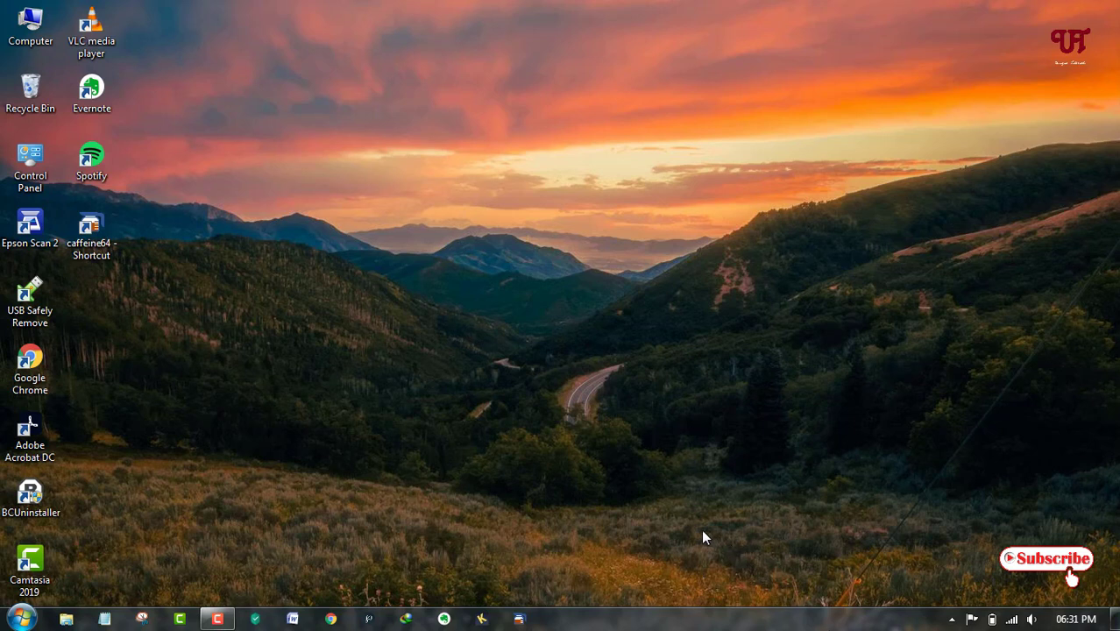